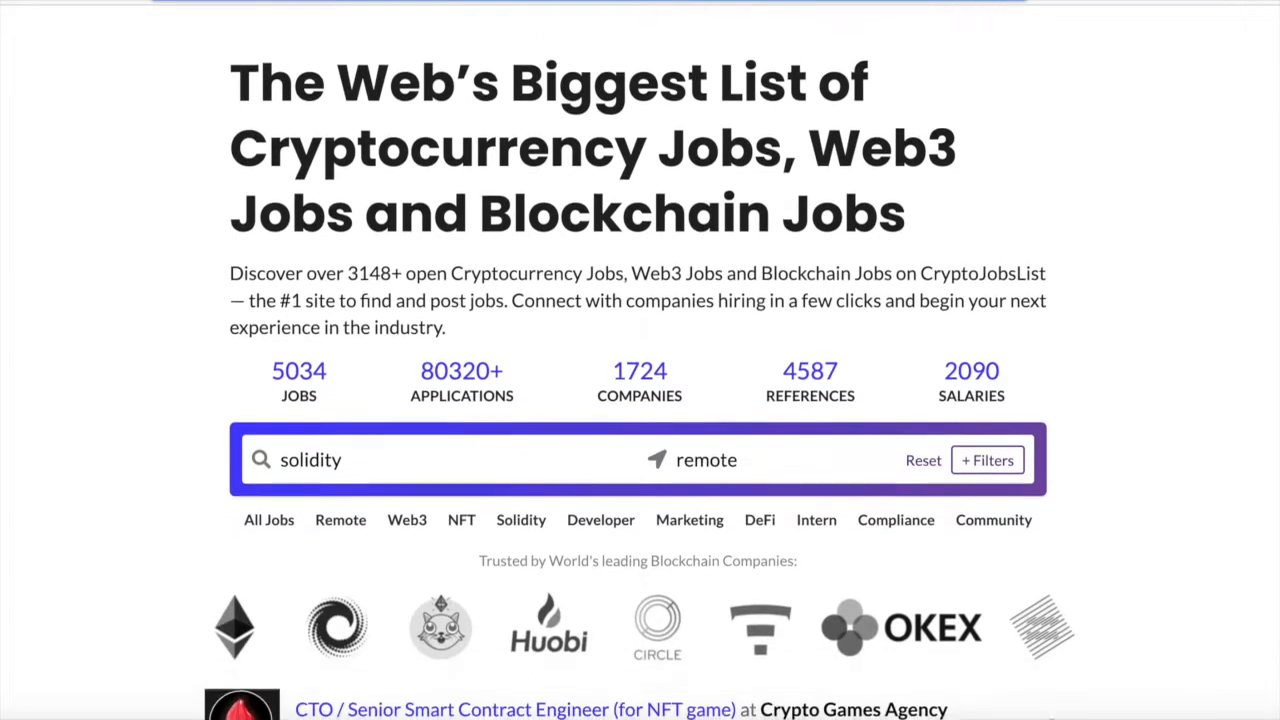
- Scroll through the page and briefly view the PPAY token details before moving on
scroll(down, 3)
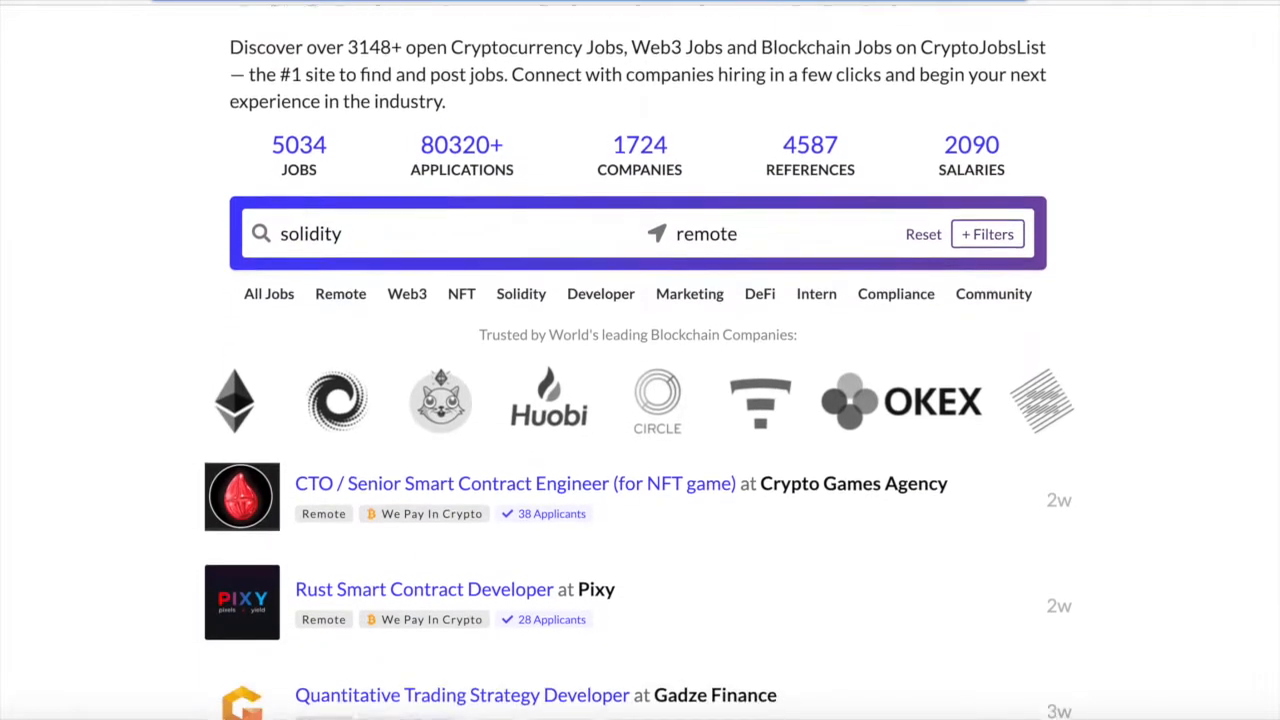
scroll(down, 3)
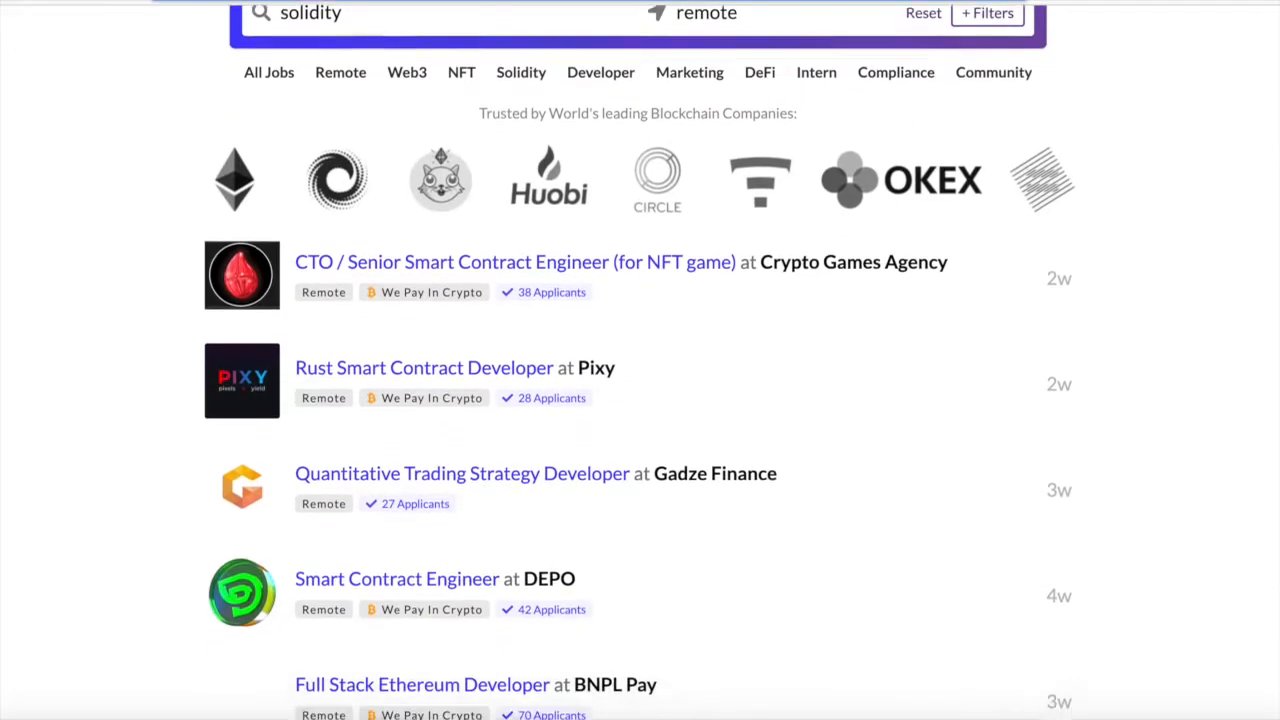
scroll(down, 3)
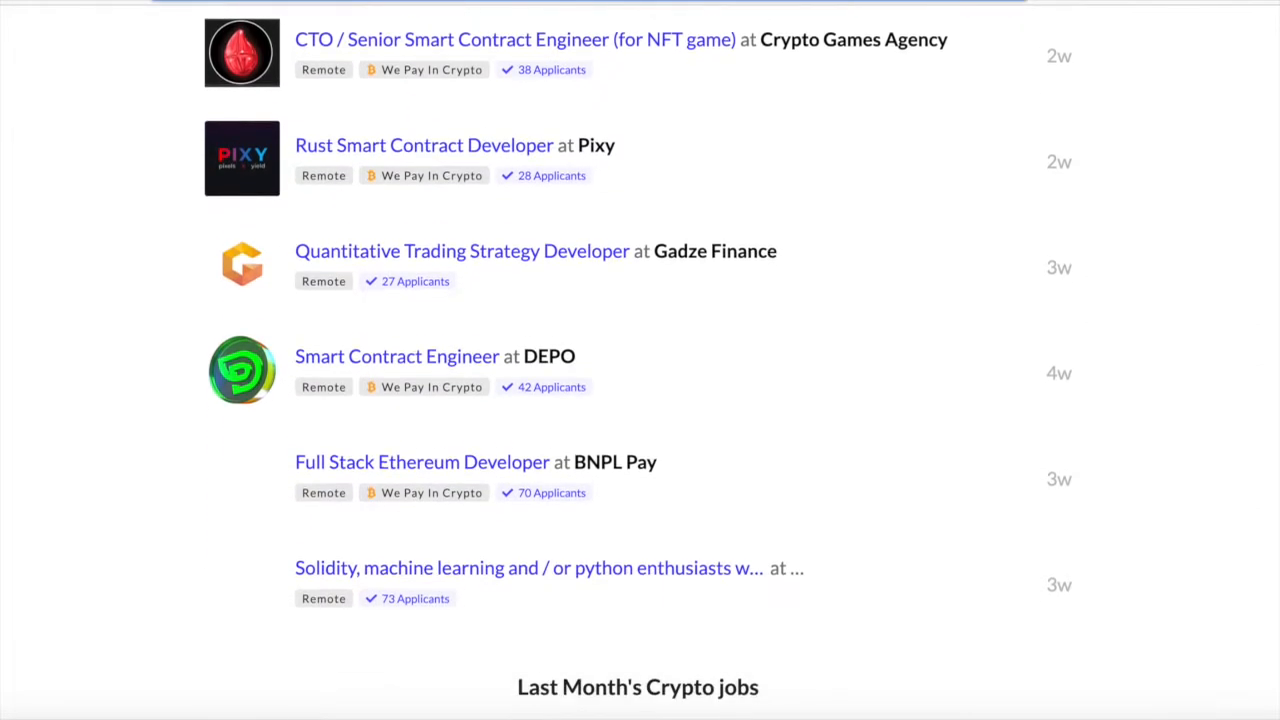
scroll(down, 3)
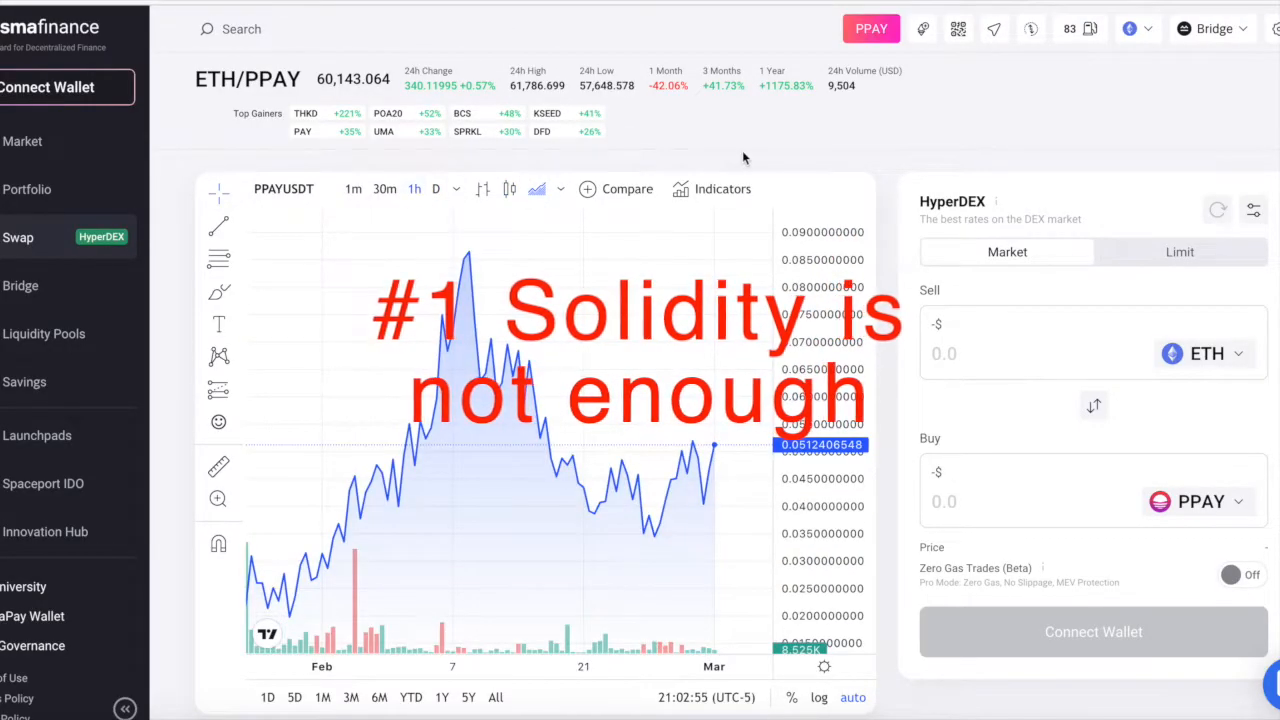
click(872, 28)
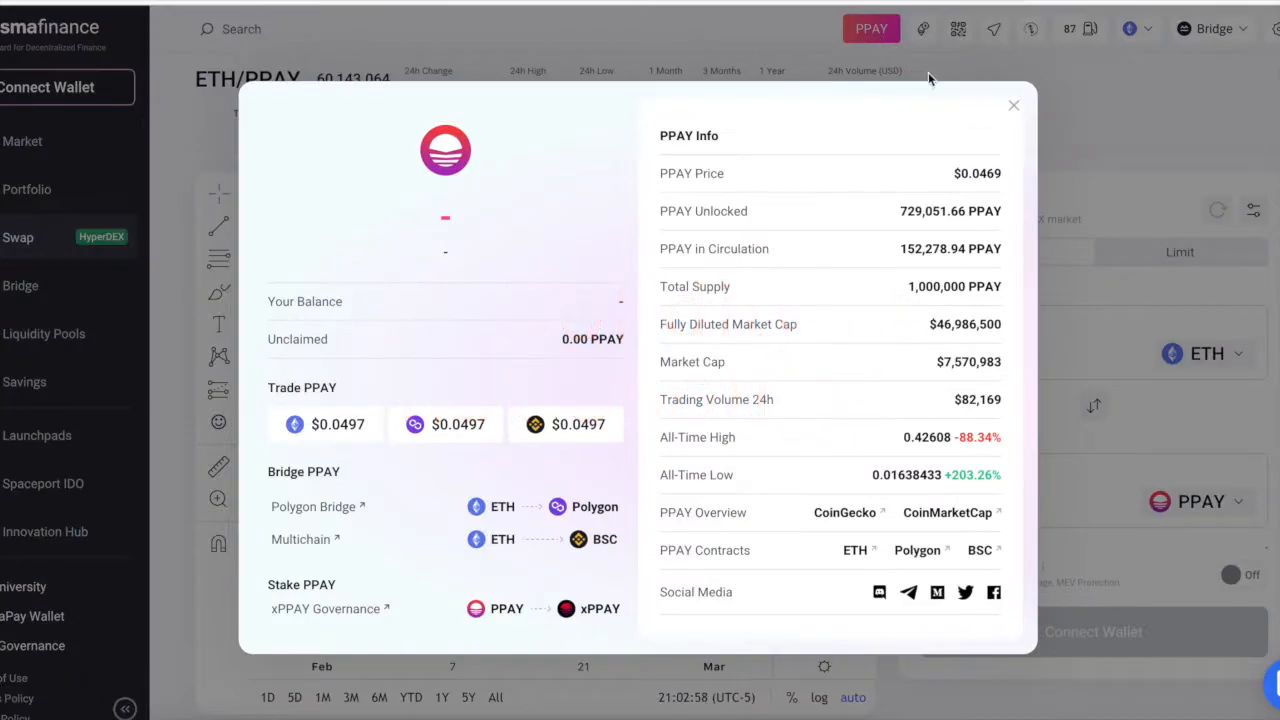
click(1012, 104)
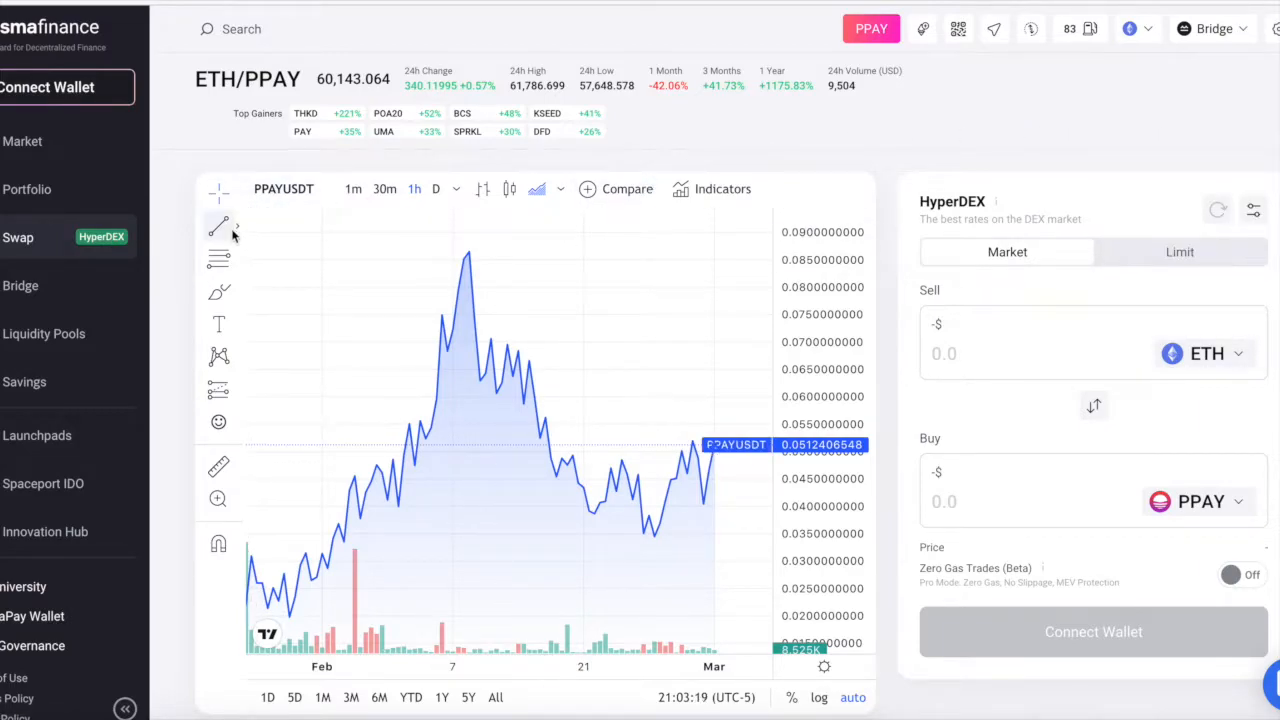
click(44, 332)
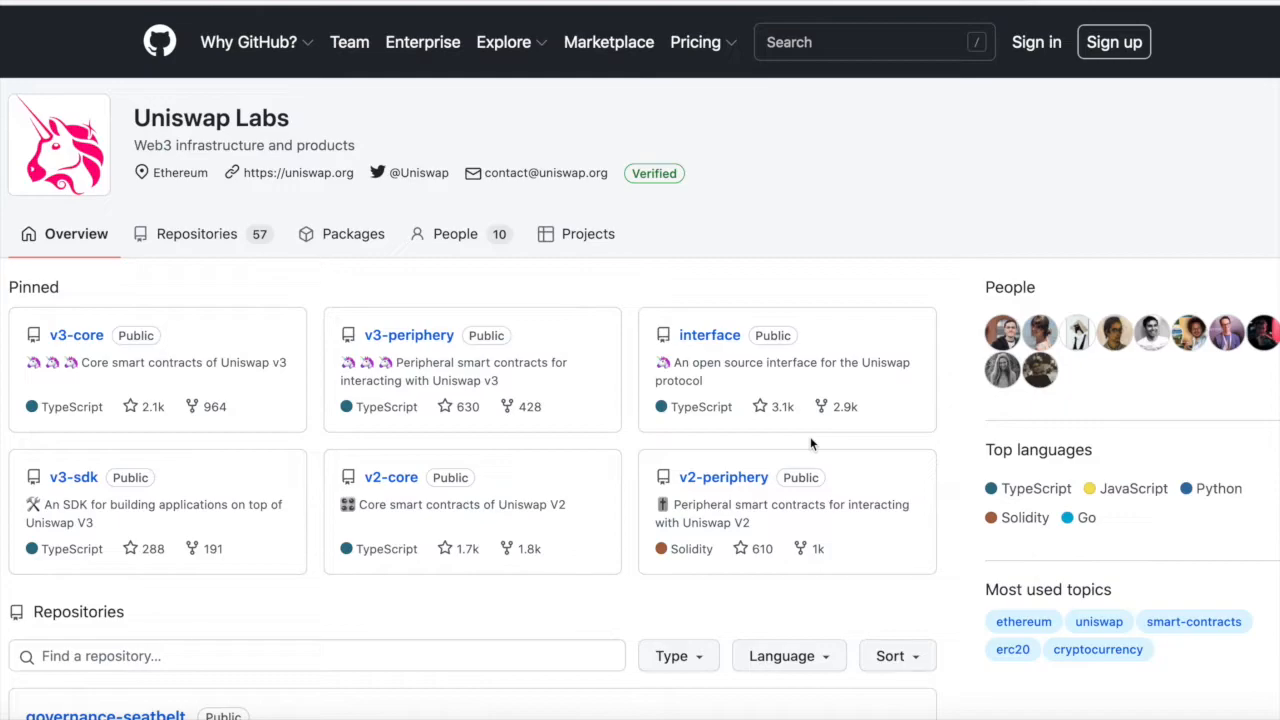
mouse_move(4, 342)
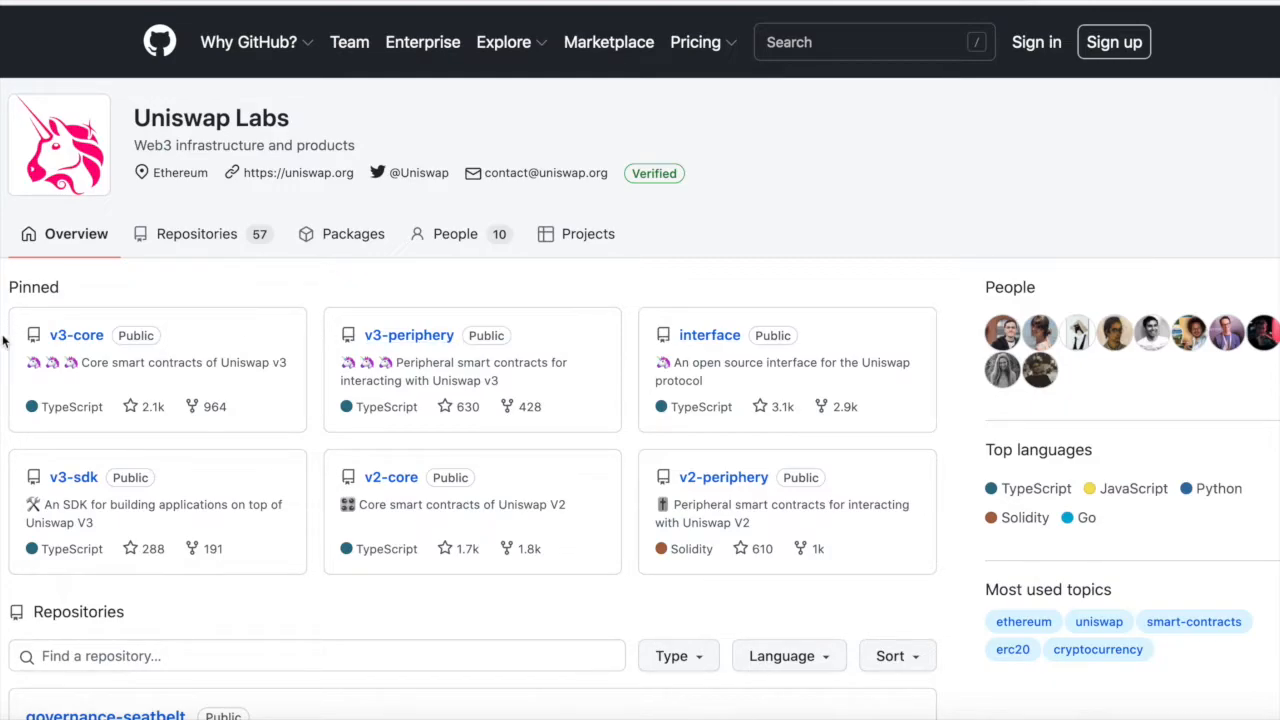
mouse_move(196, 232)
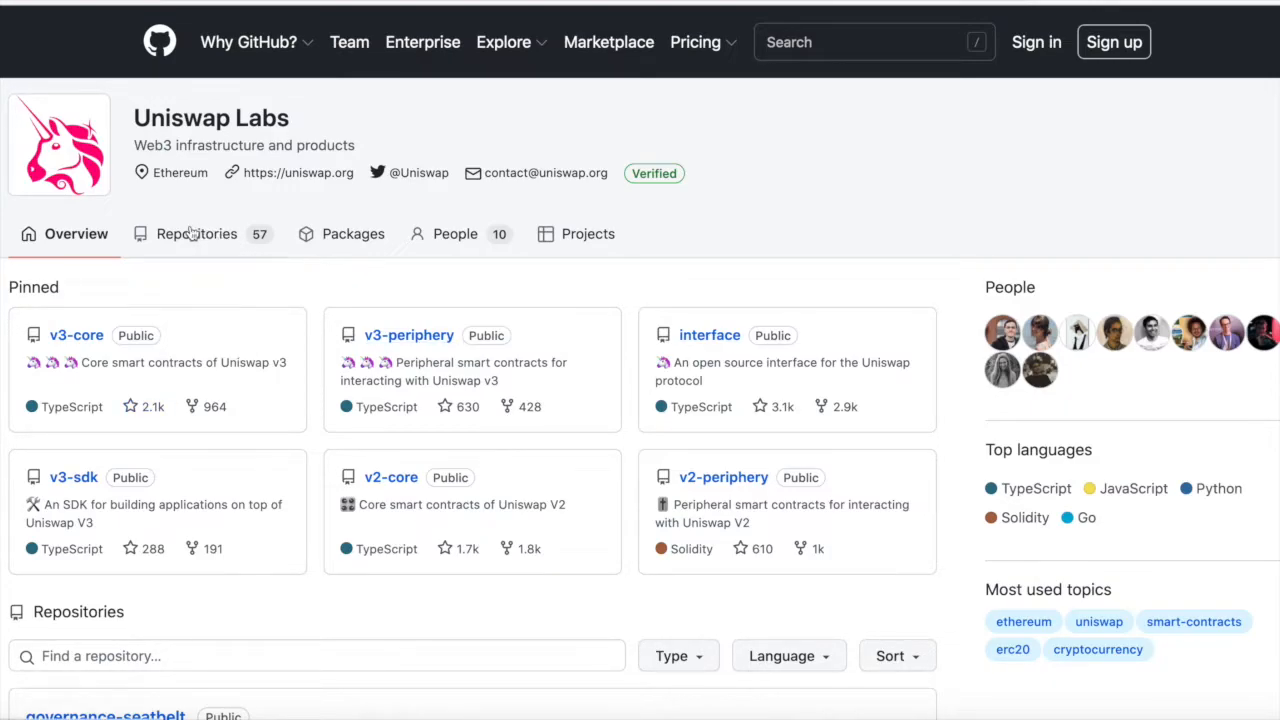
mouse_move(796, 322)
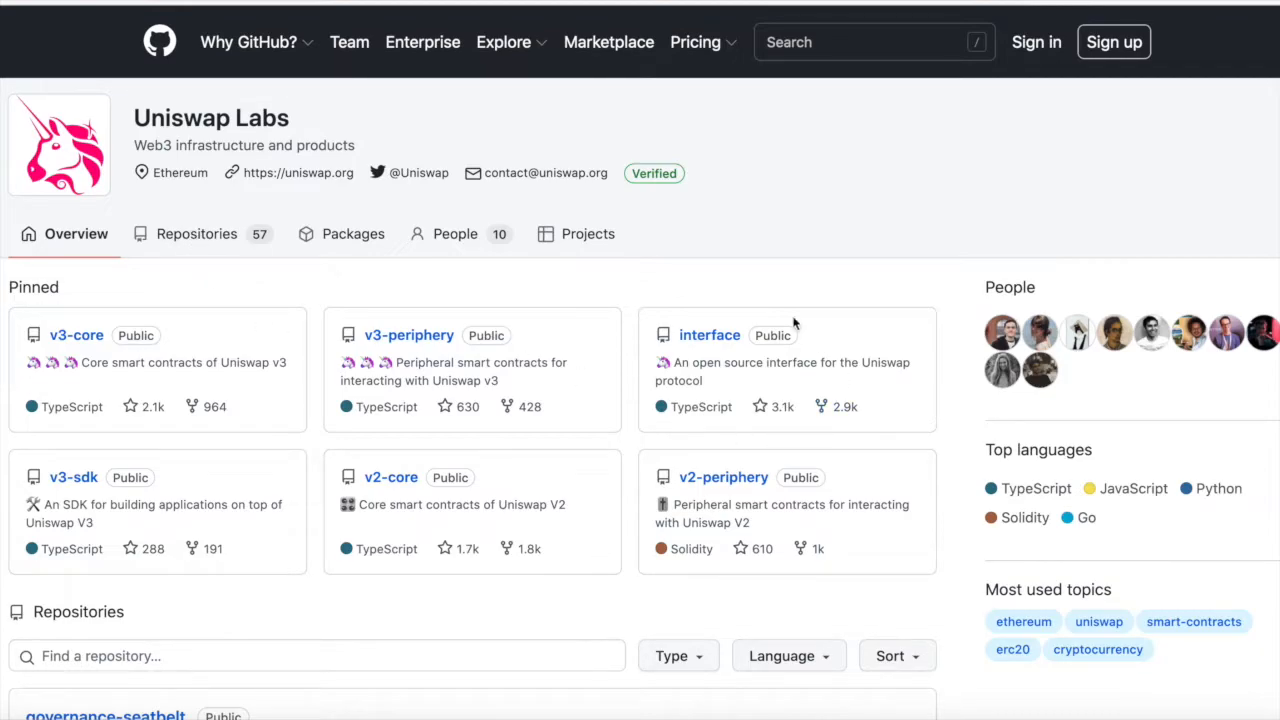
- View Uniswap's interface repository and its 99.4% TypeScript language breakdown
click(710, 334)
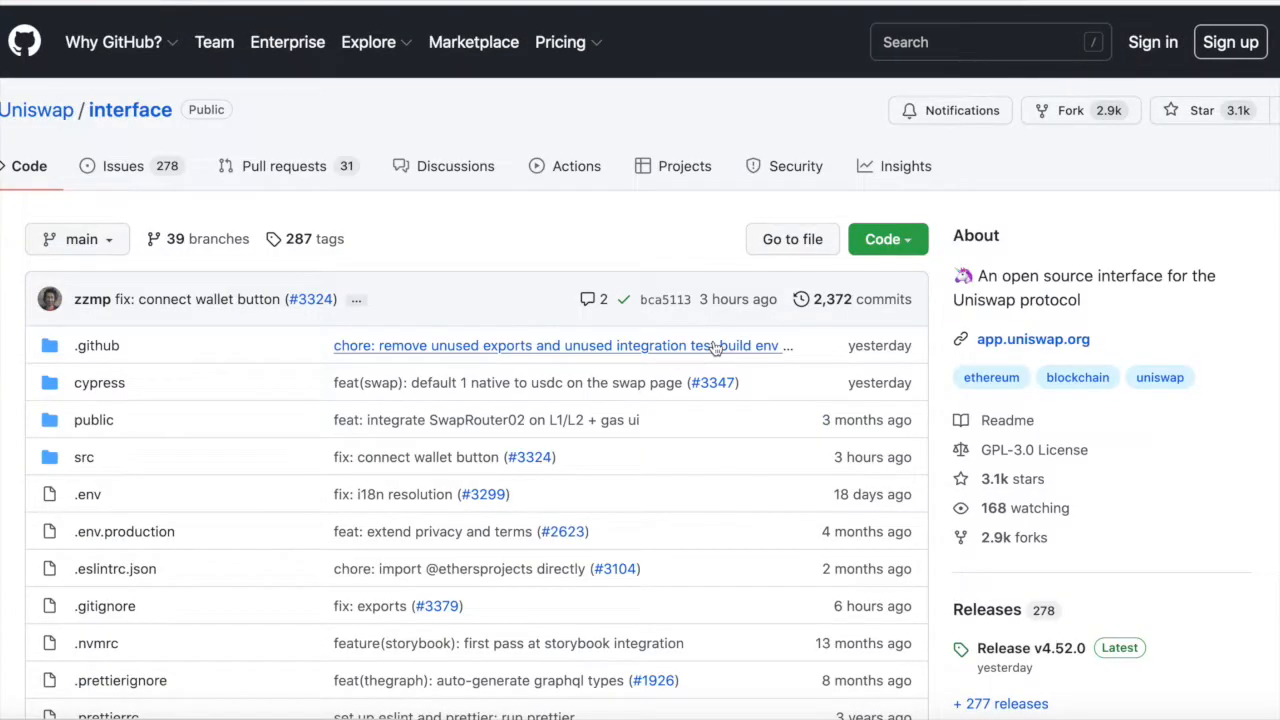
scroll(down, 3)
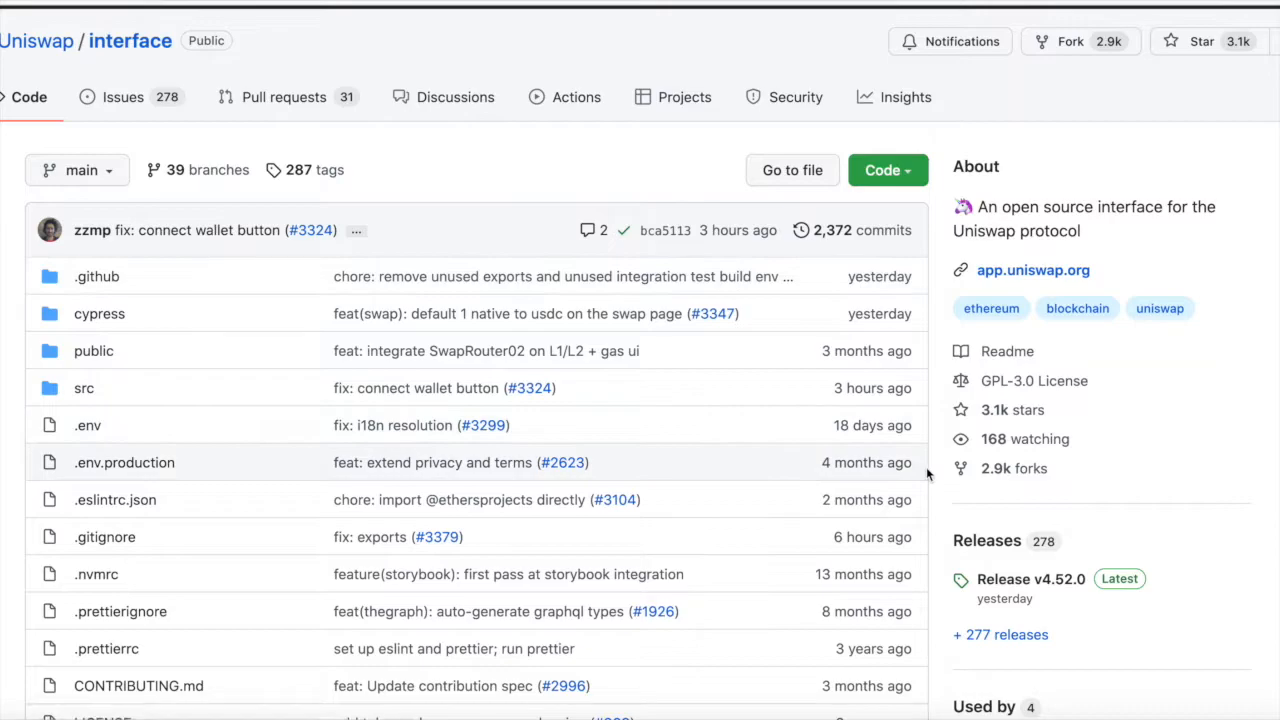
mouse_move(936, 436)
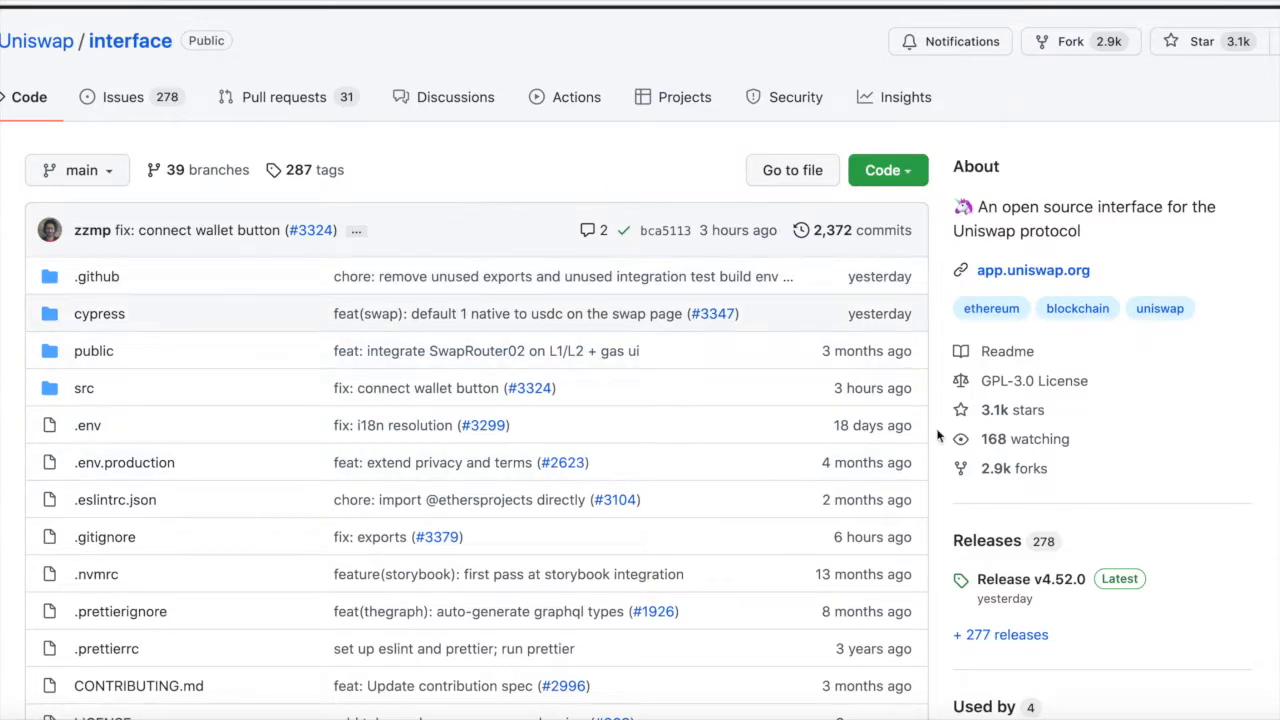
scroll(down, 3)
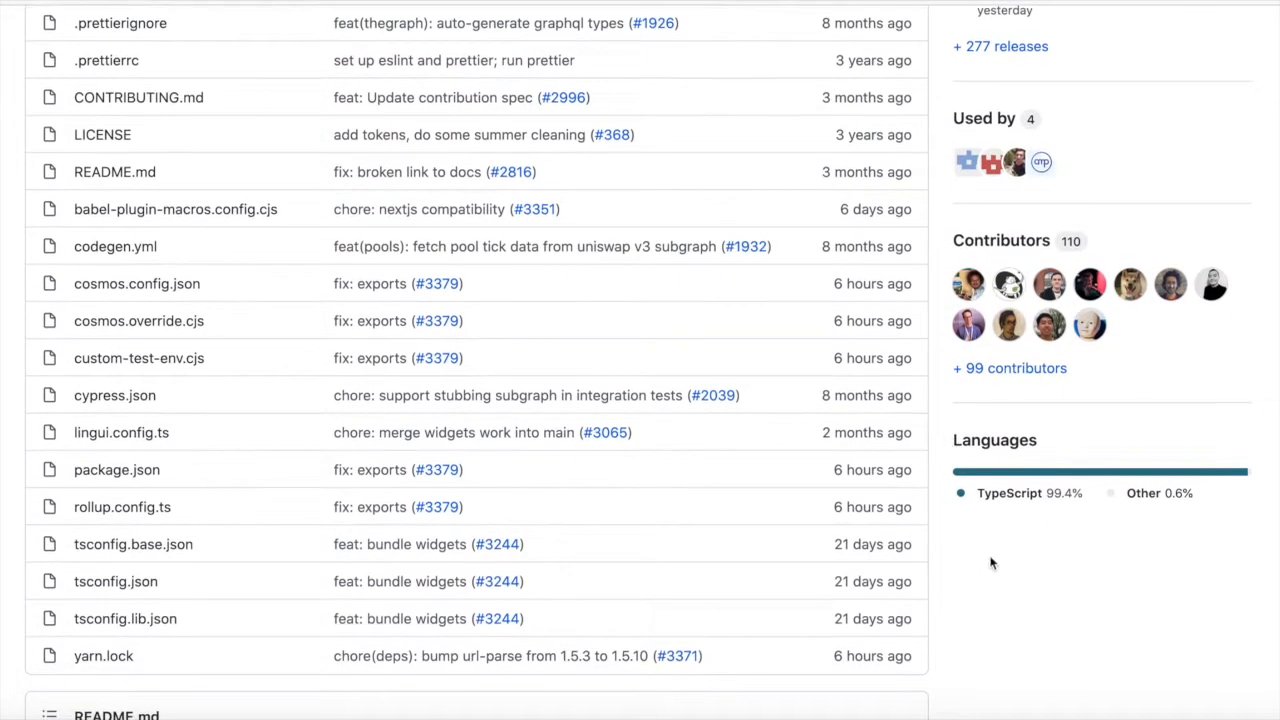
mouse_move(1050, 508)
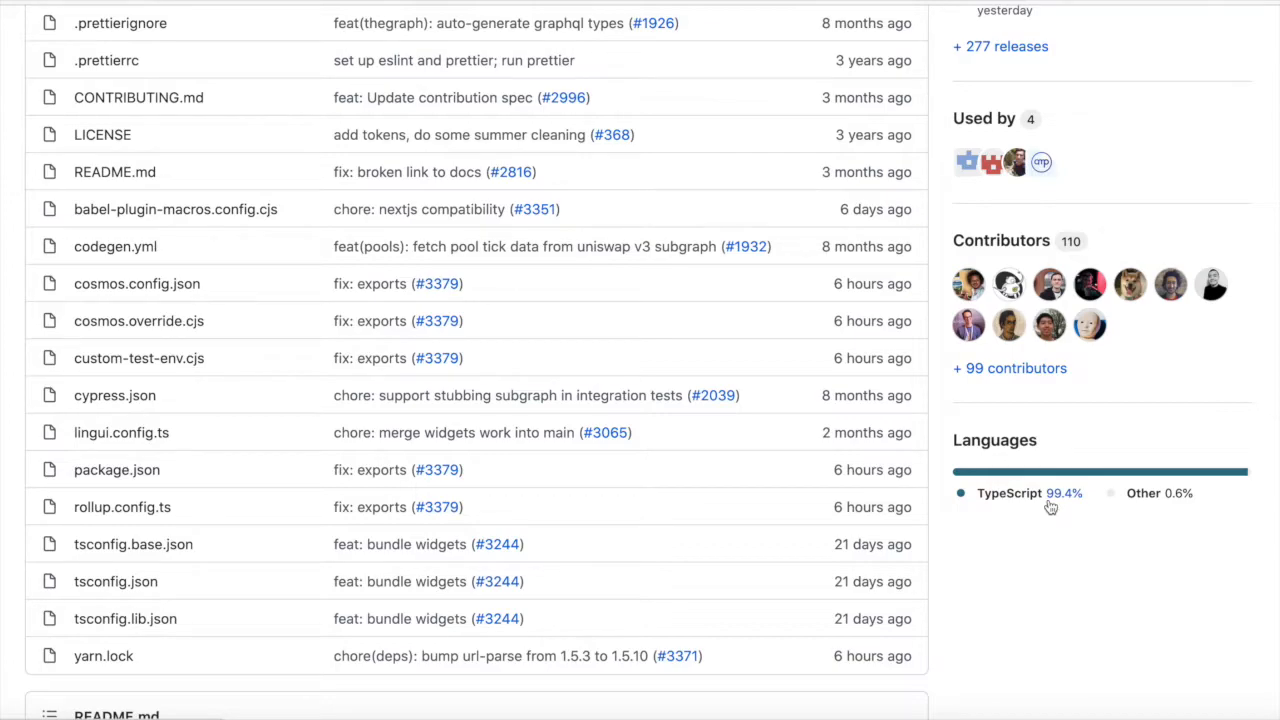
mouse_move(484, 408)
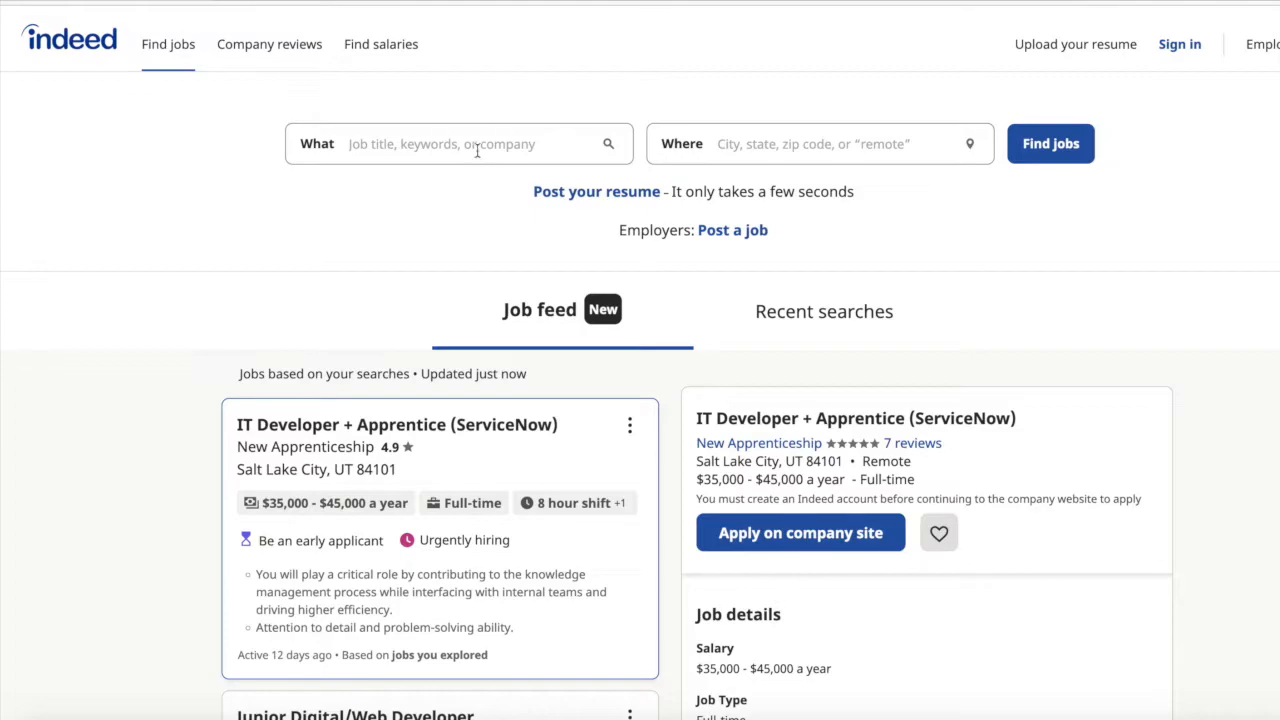
- Search Indeed for 'solidity' (about 2,701 jobs), then 'javascript' (about 141,329 jobs)
text(solidity)
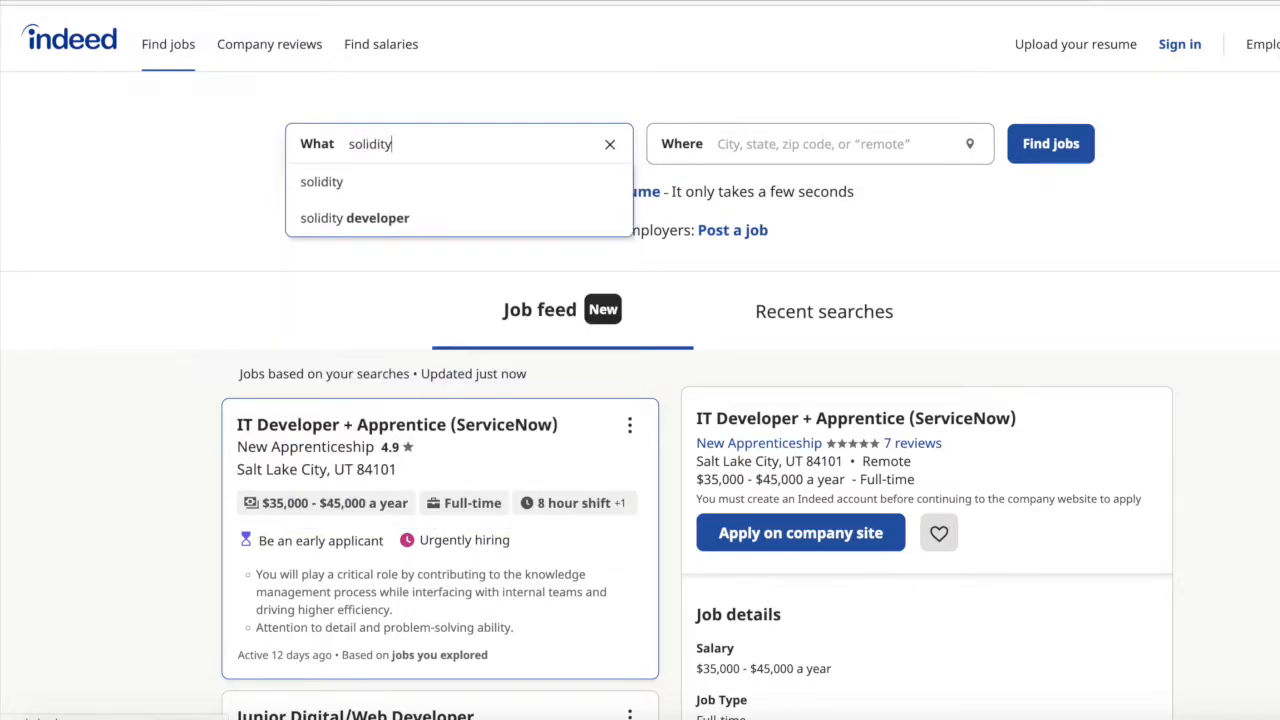
click(1050, 144)
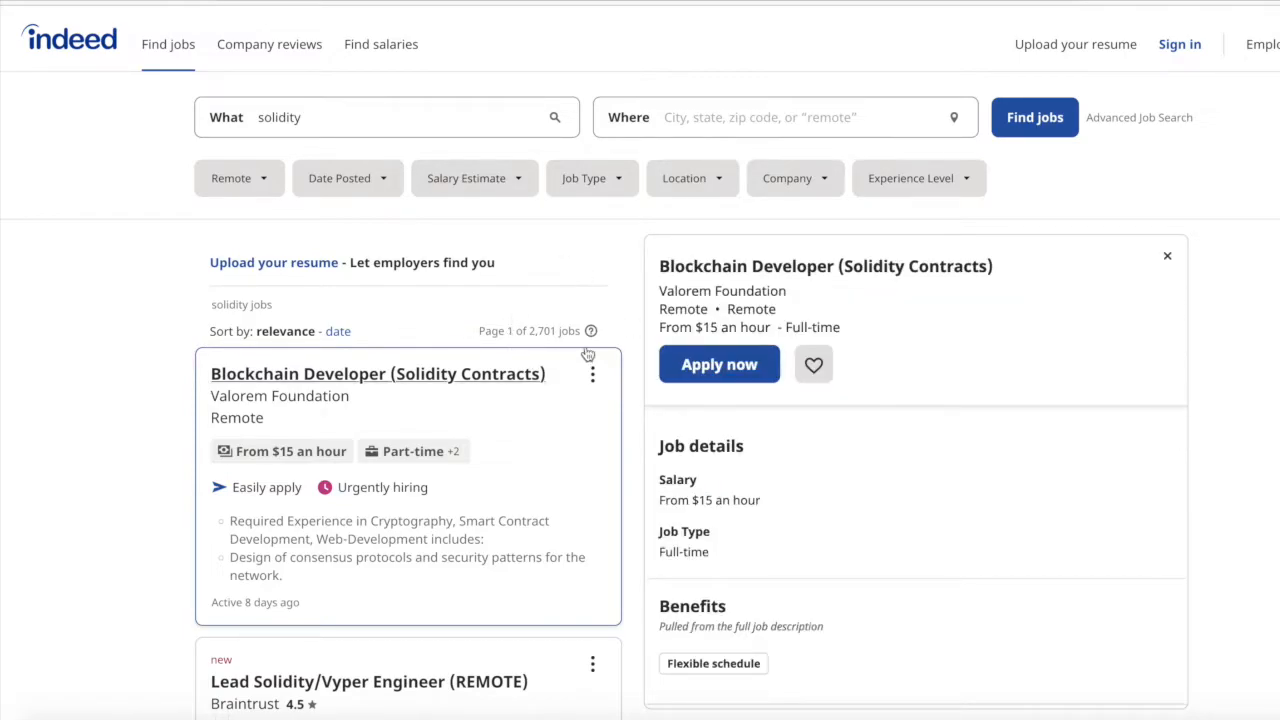
click(380, 116)
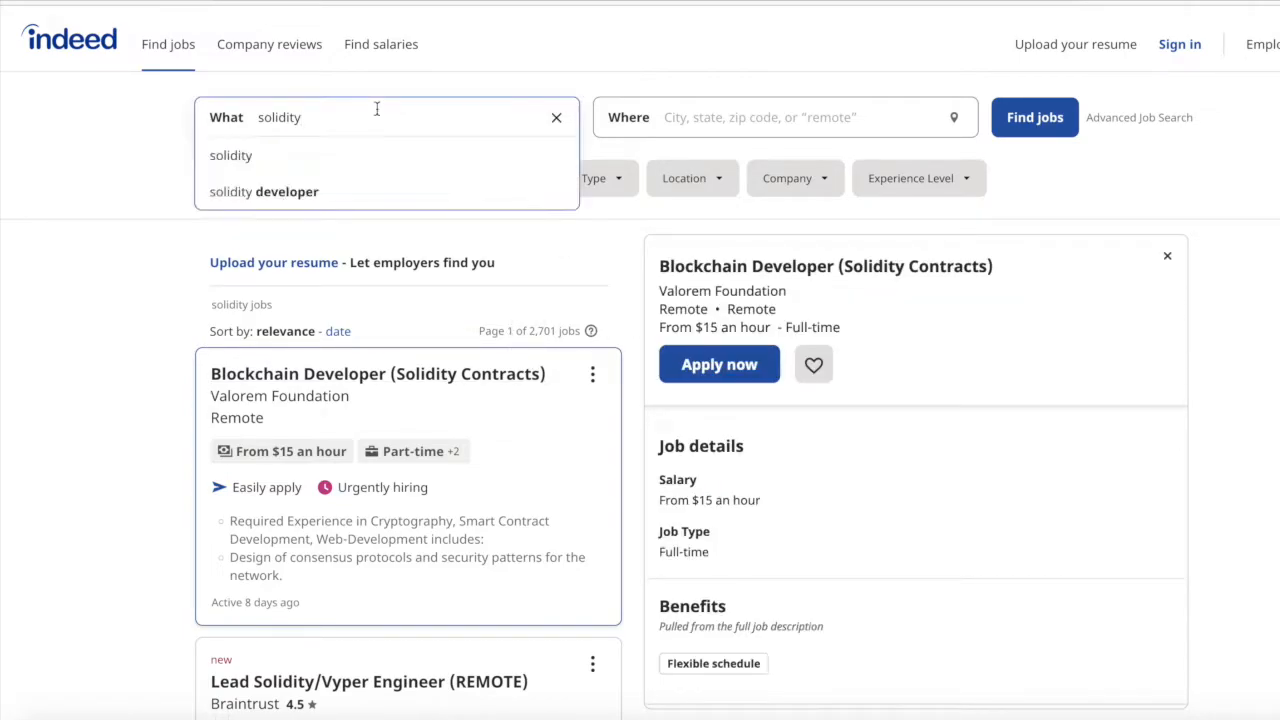
text(javascript)
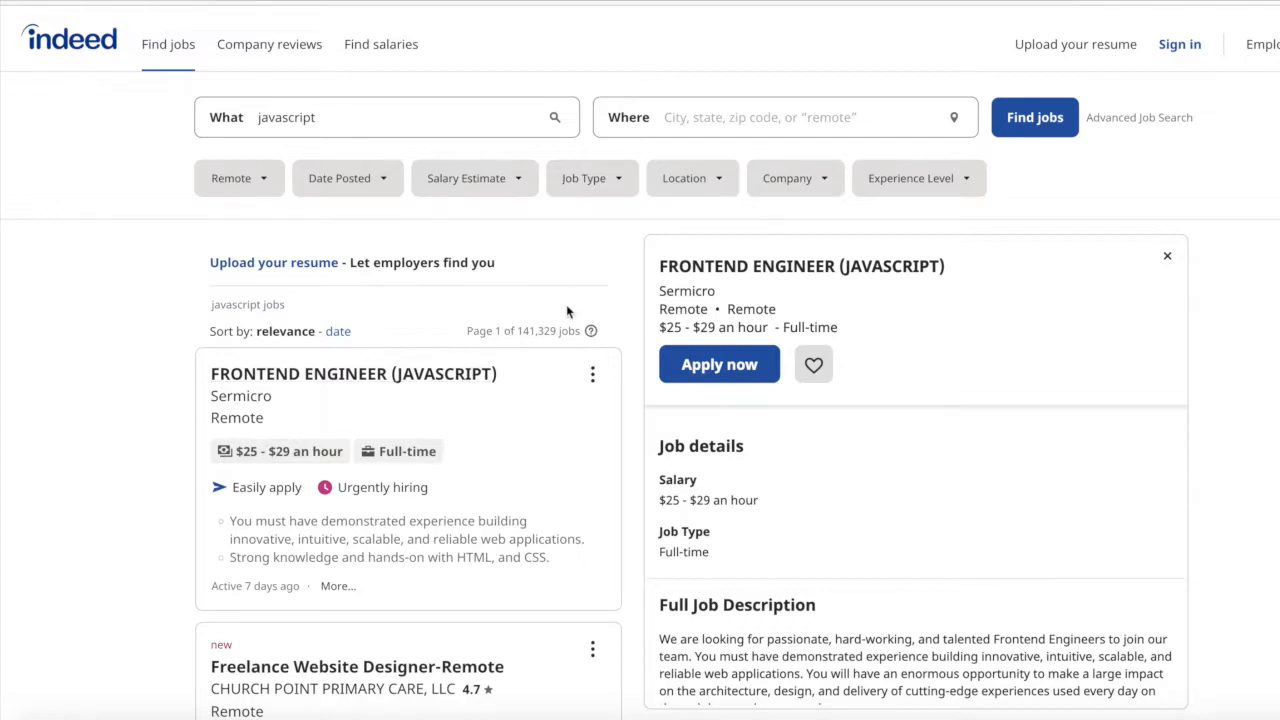
mouse_move(352, 374)
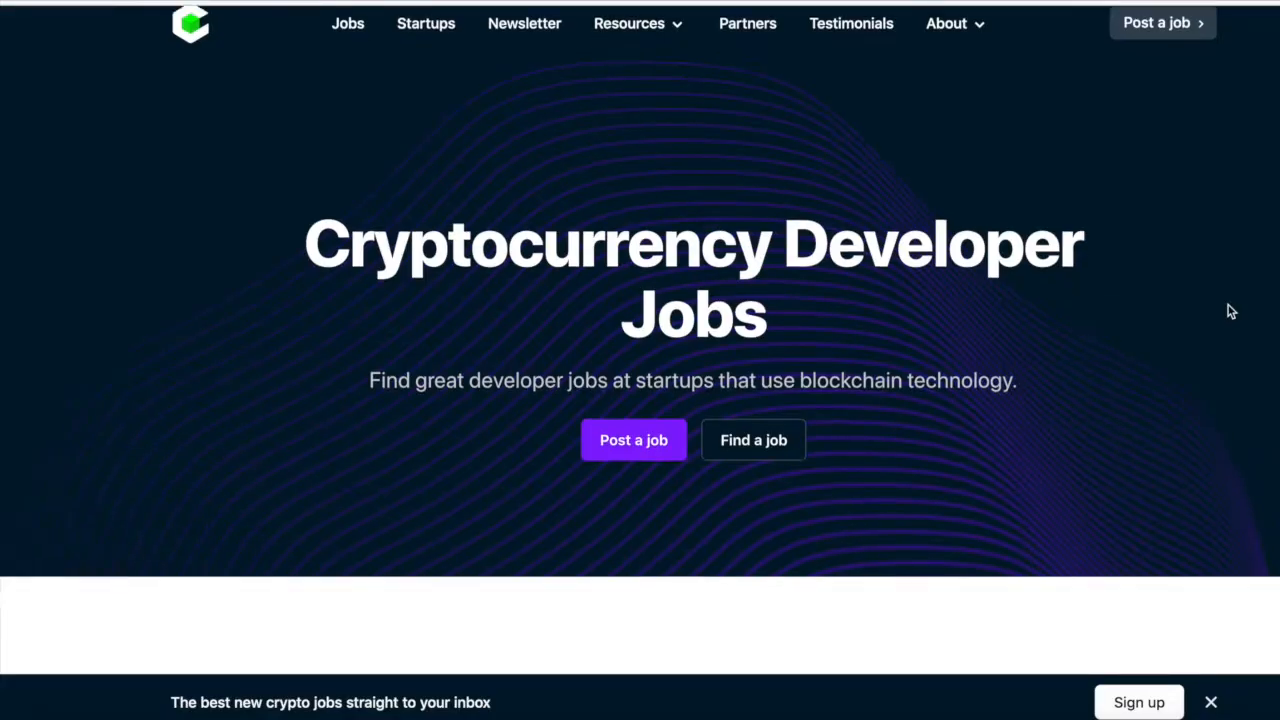
- Search 'solidity' and browse the 15 Senior, Lead and Junior Solidity Developer listings
text(solidity)
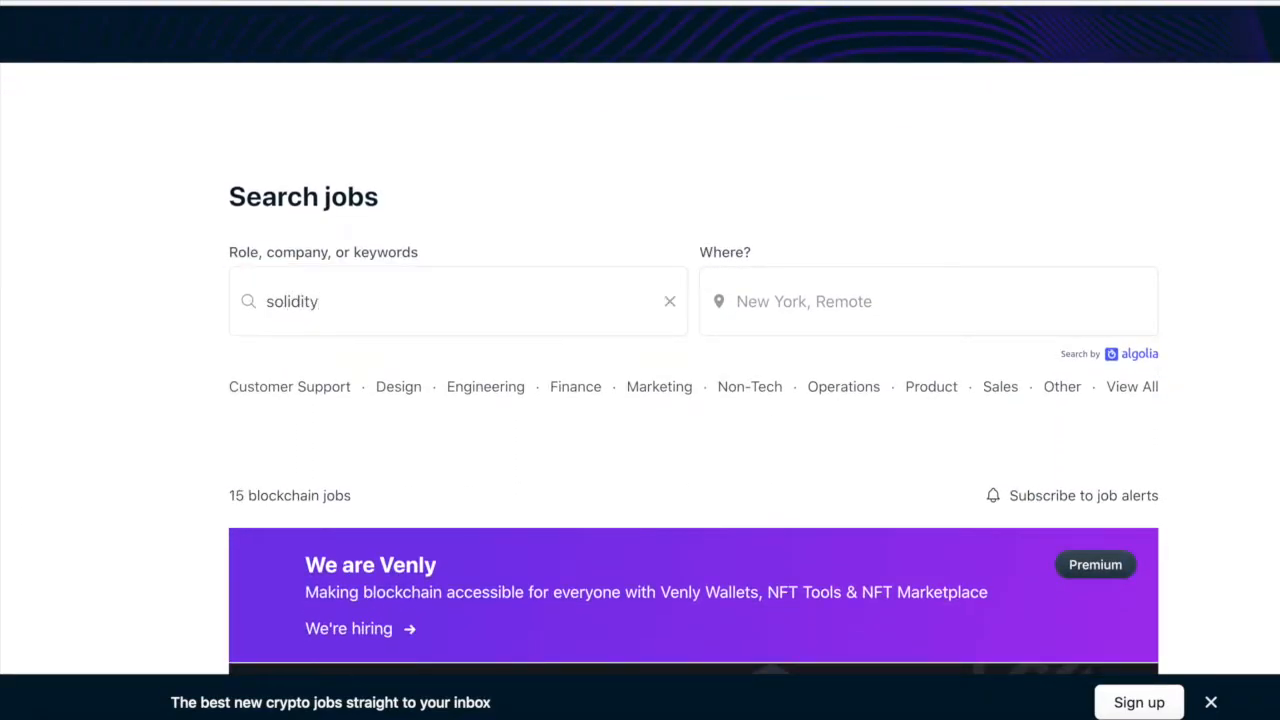
mouse_move(908, 456)
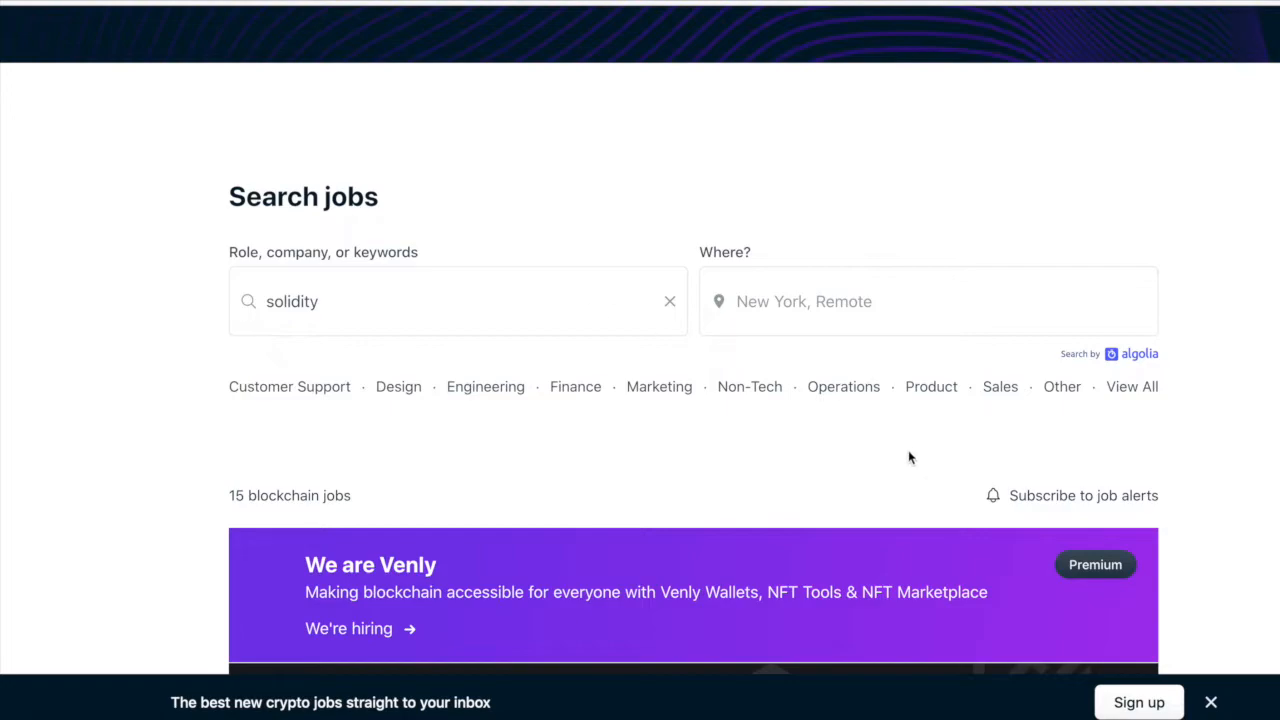
scroll(down, 3)
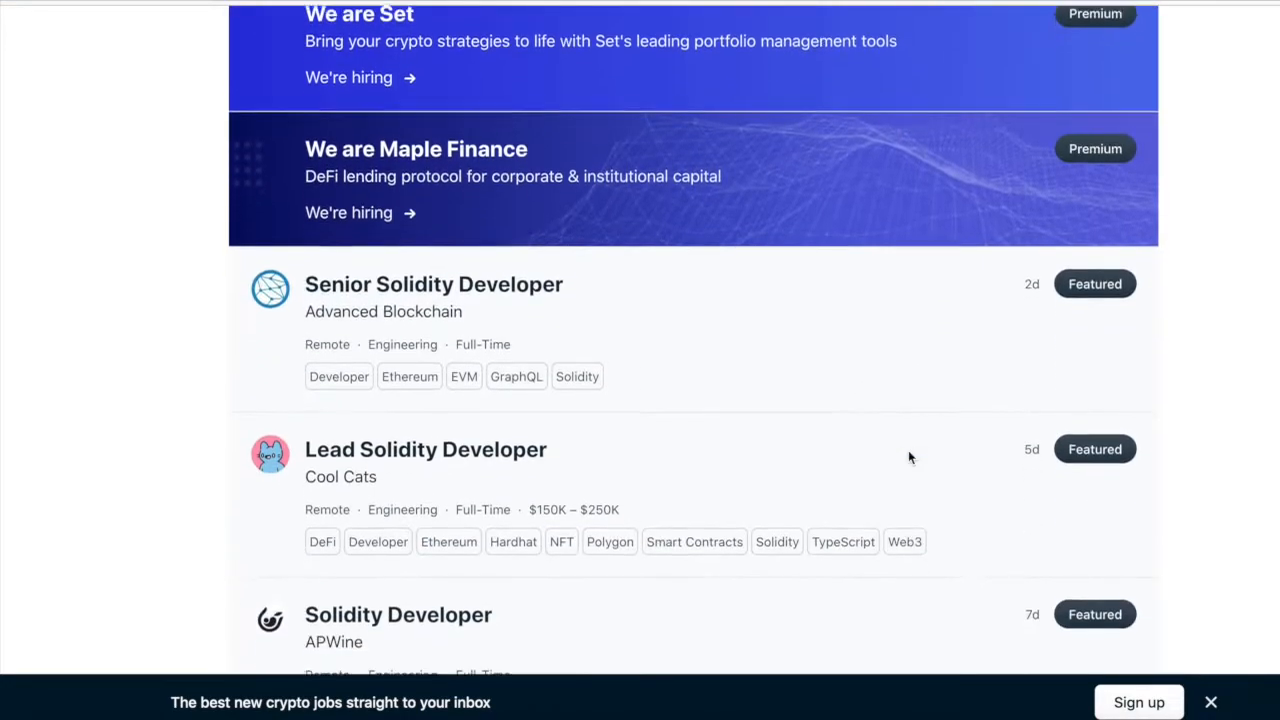
scroll(down, 3)
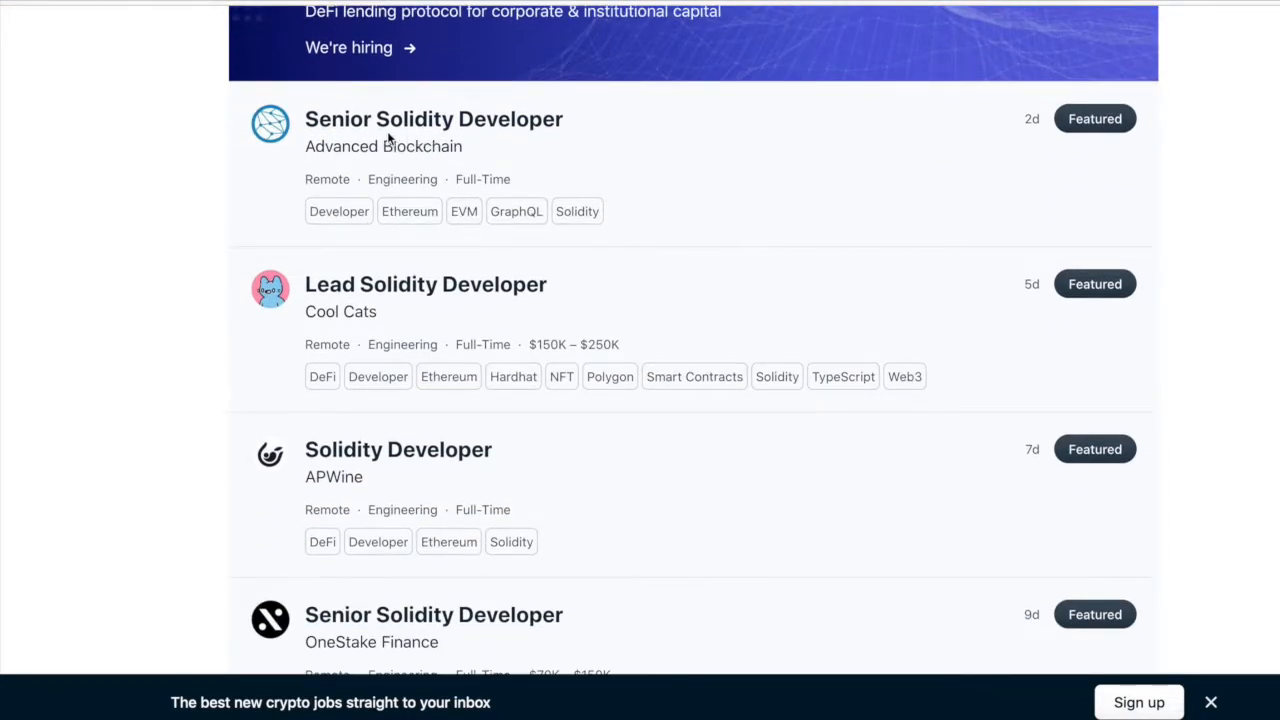
scroll(down, 3)
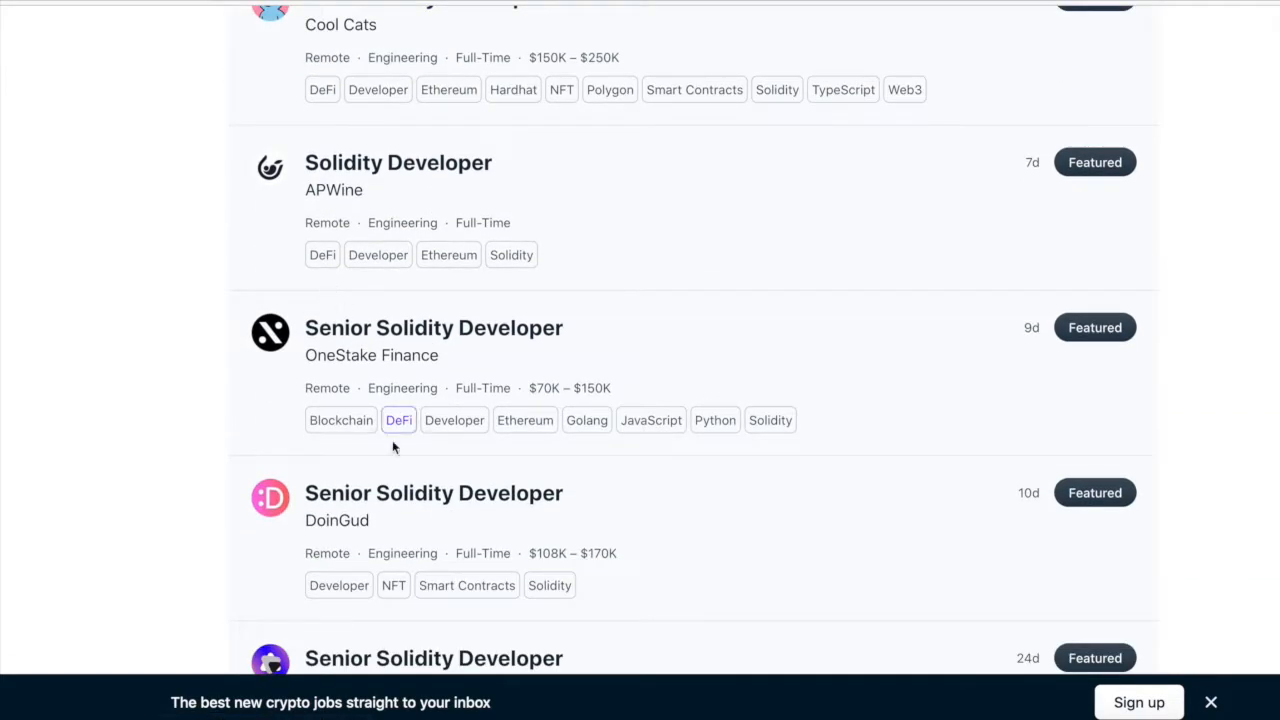
scroll(down, 3)
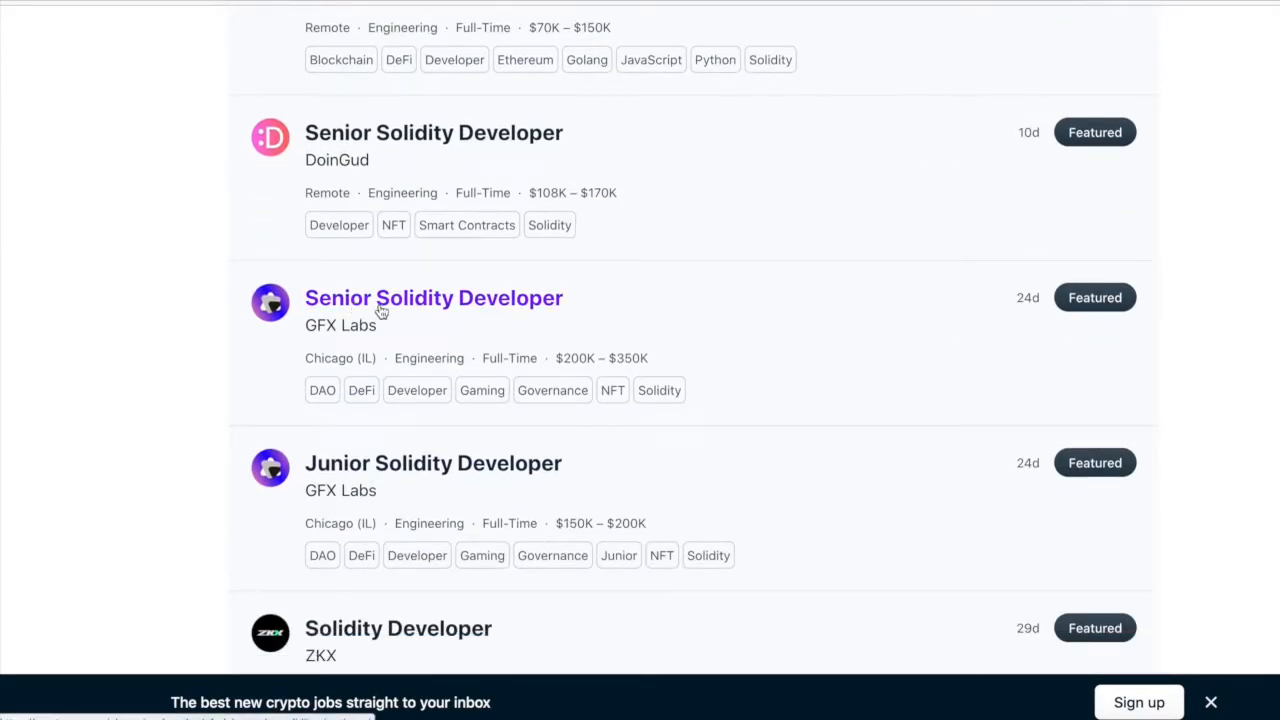
mouse_move(410, 308)
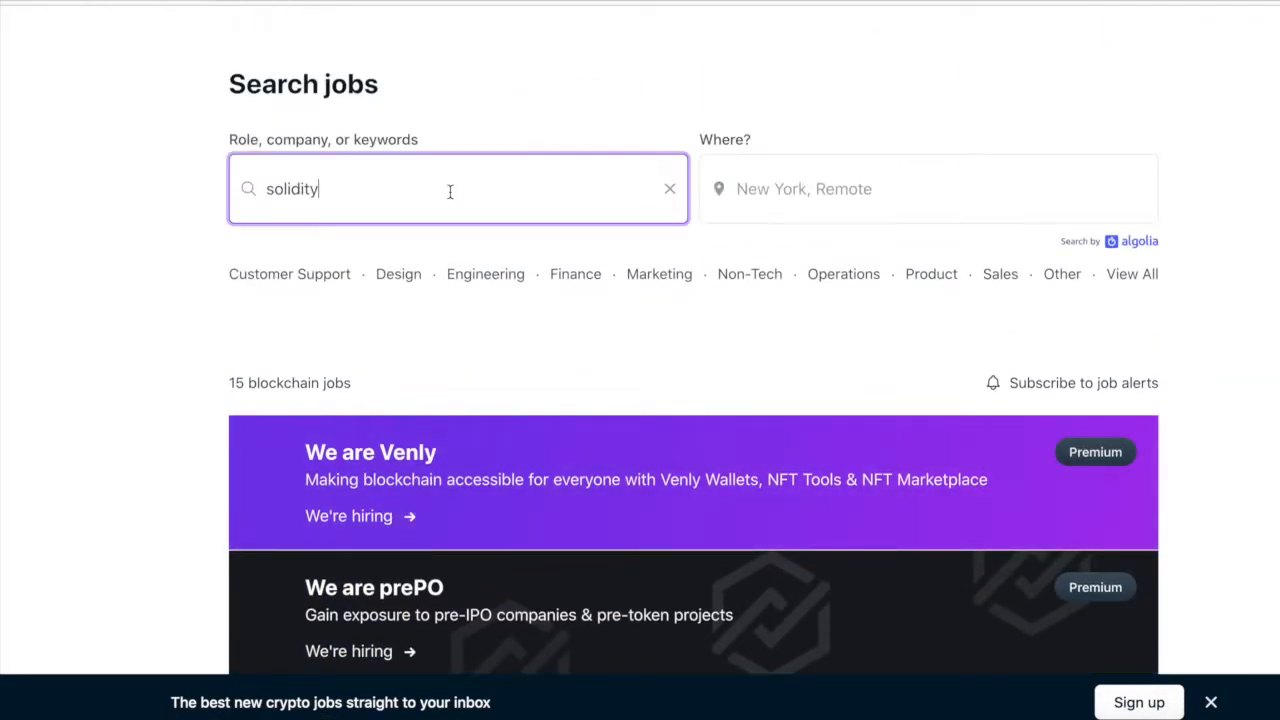
text(javascript)
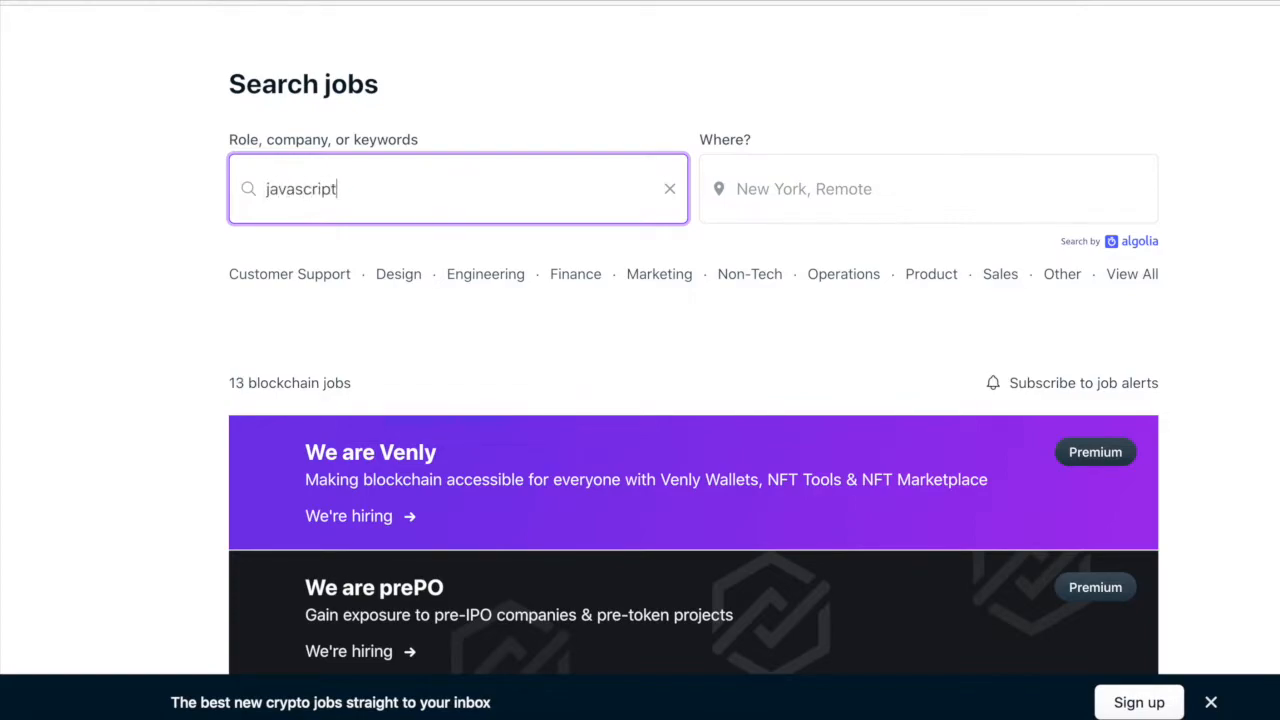
click(454, 304)
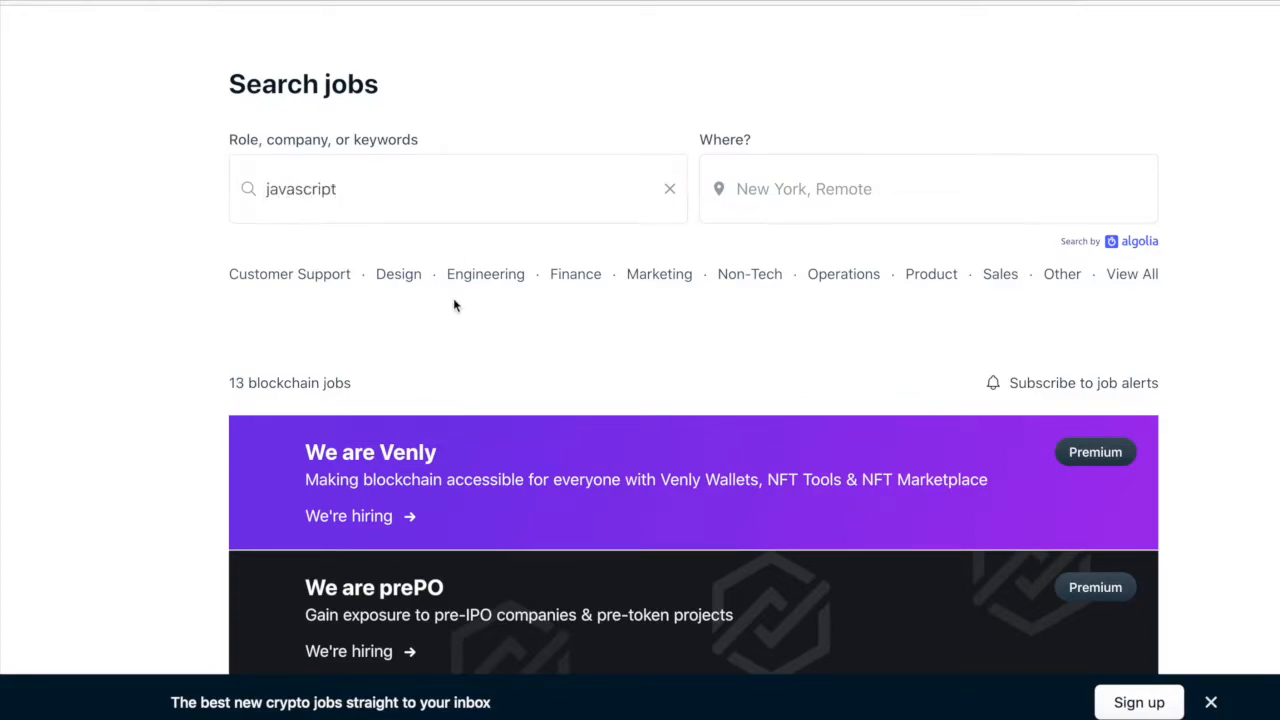
scroll(down, 3)
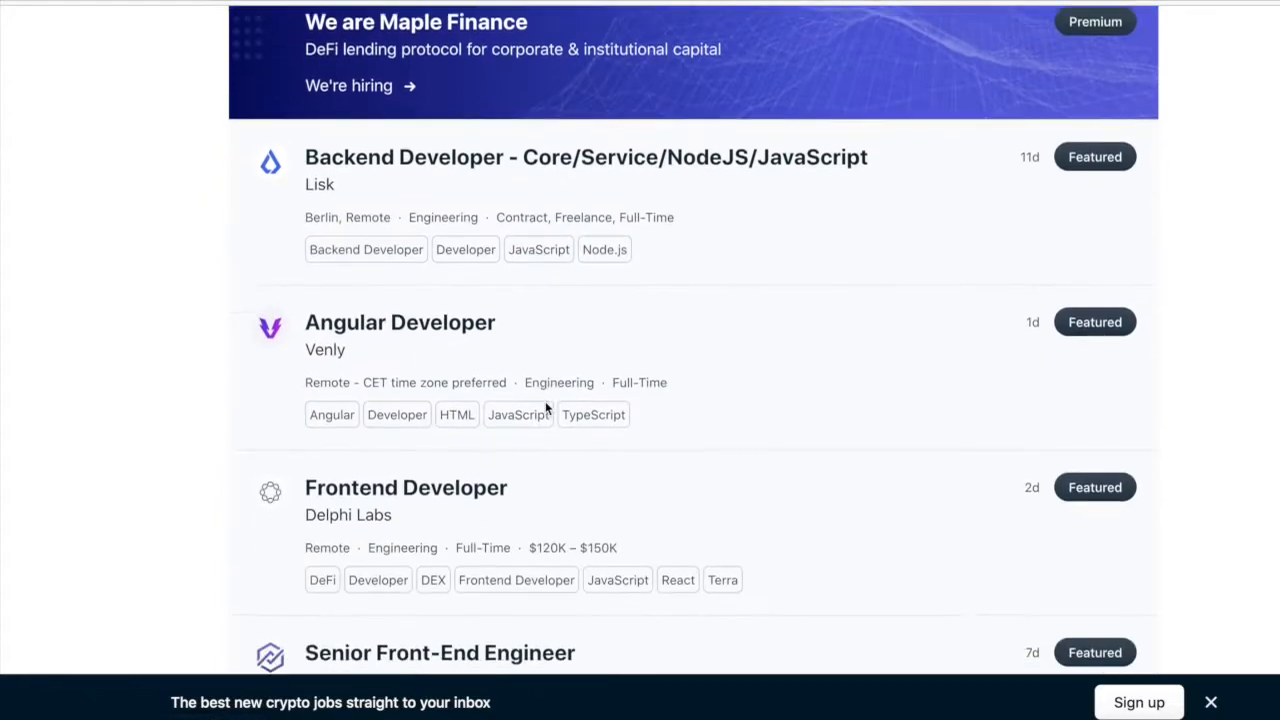
scroll(down, 3)
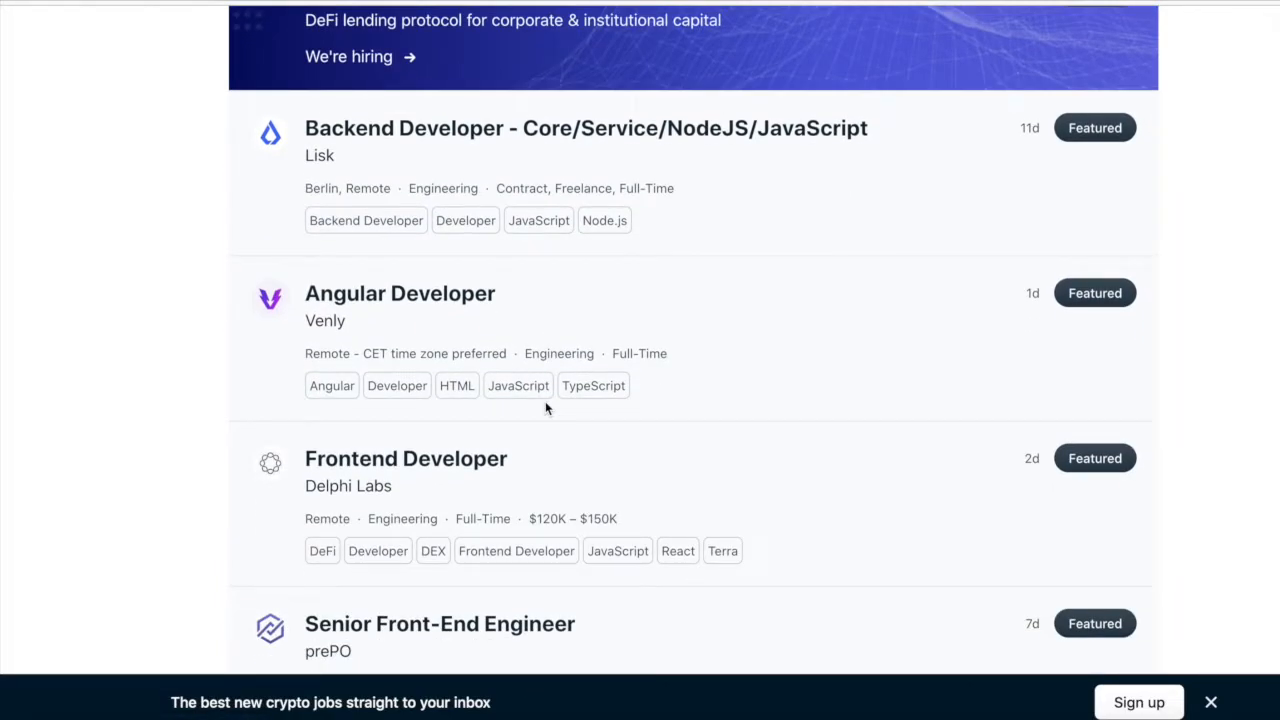
scroll(down, 3)
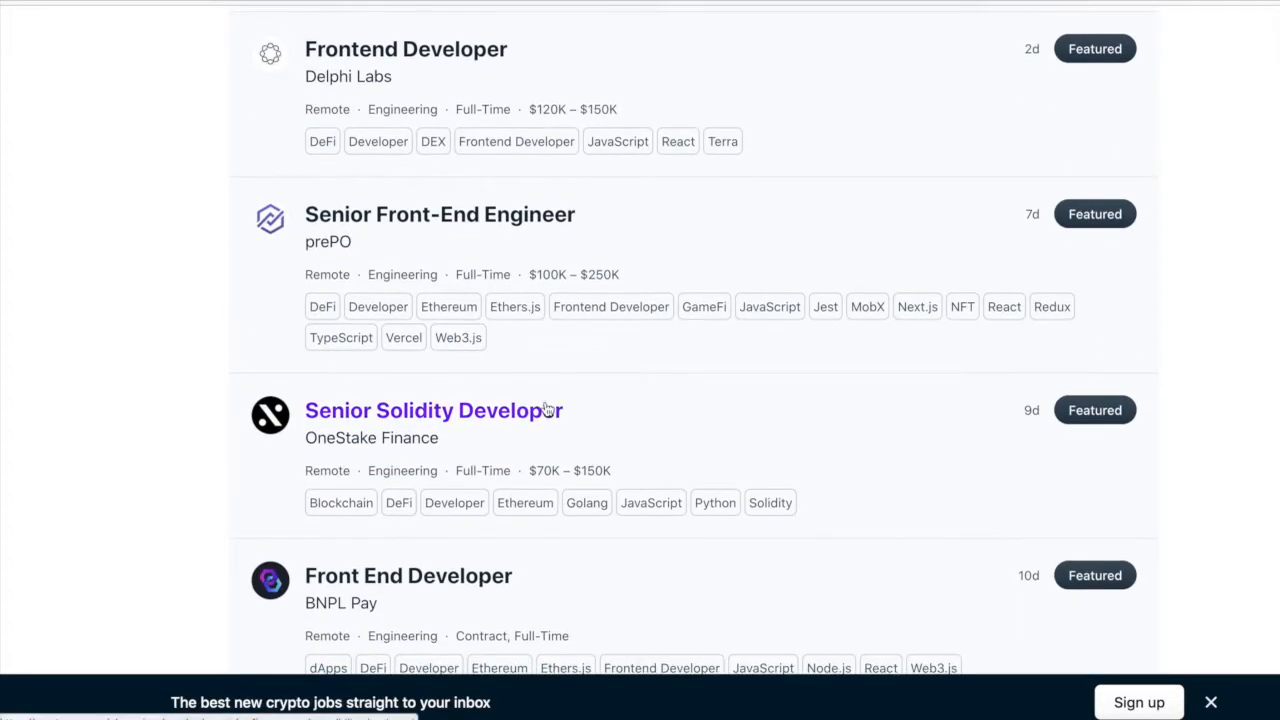
scroll(down, 3)
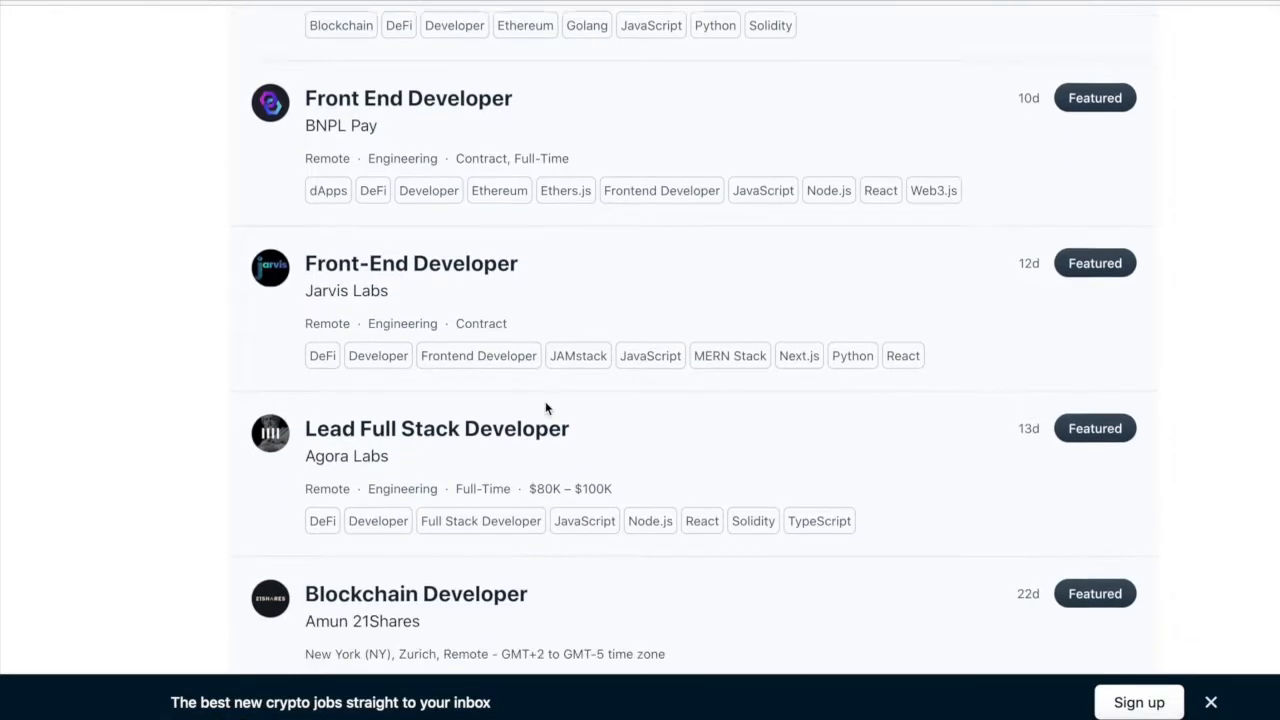
scroll(down, 3)
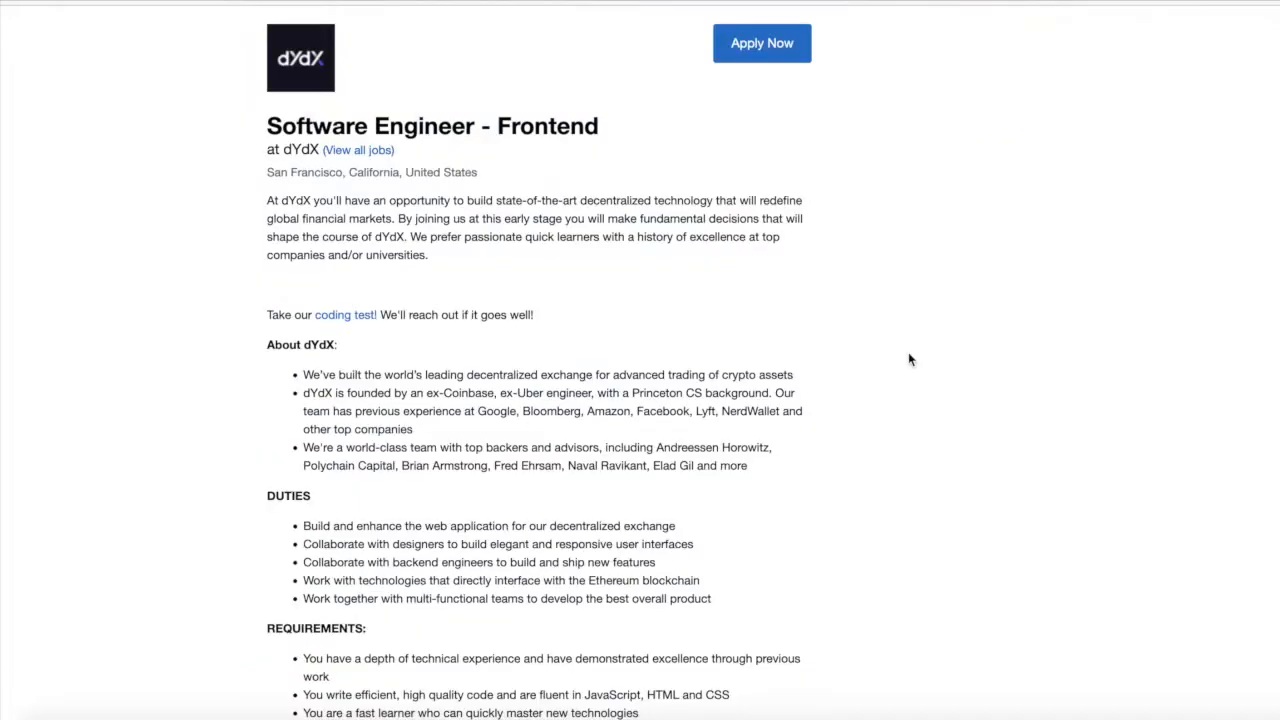
mouse_move(446, 84)
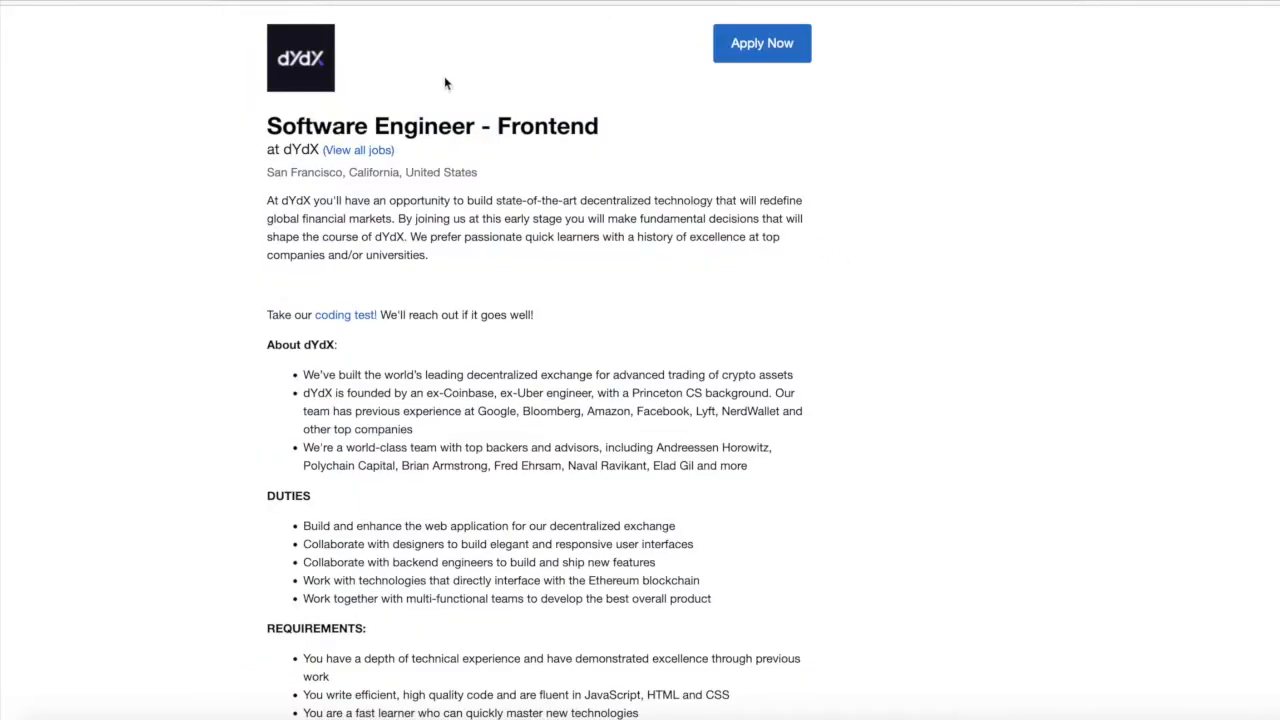
mouse_move(784, 240)
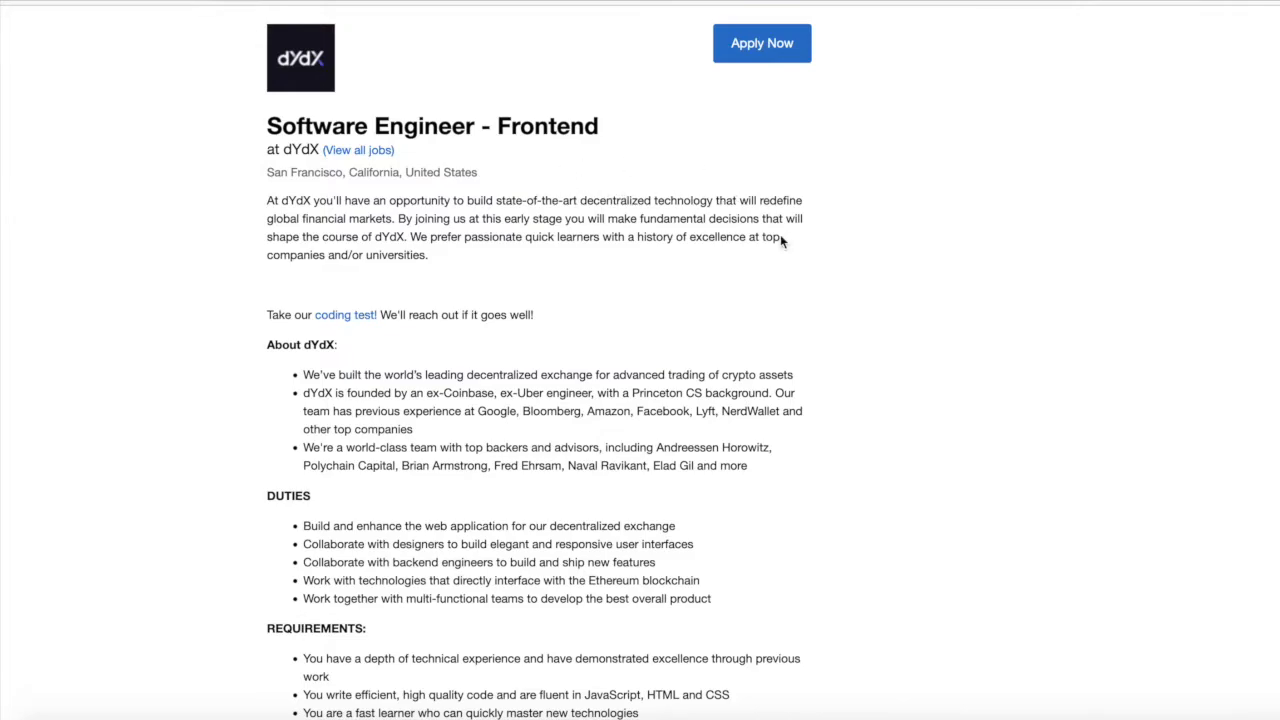
- Scroll down the dYdX Frontend posting to its duties and requirements
scroll(down, 3)
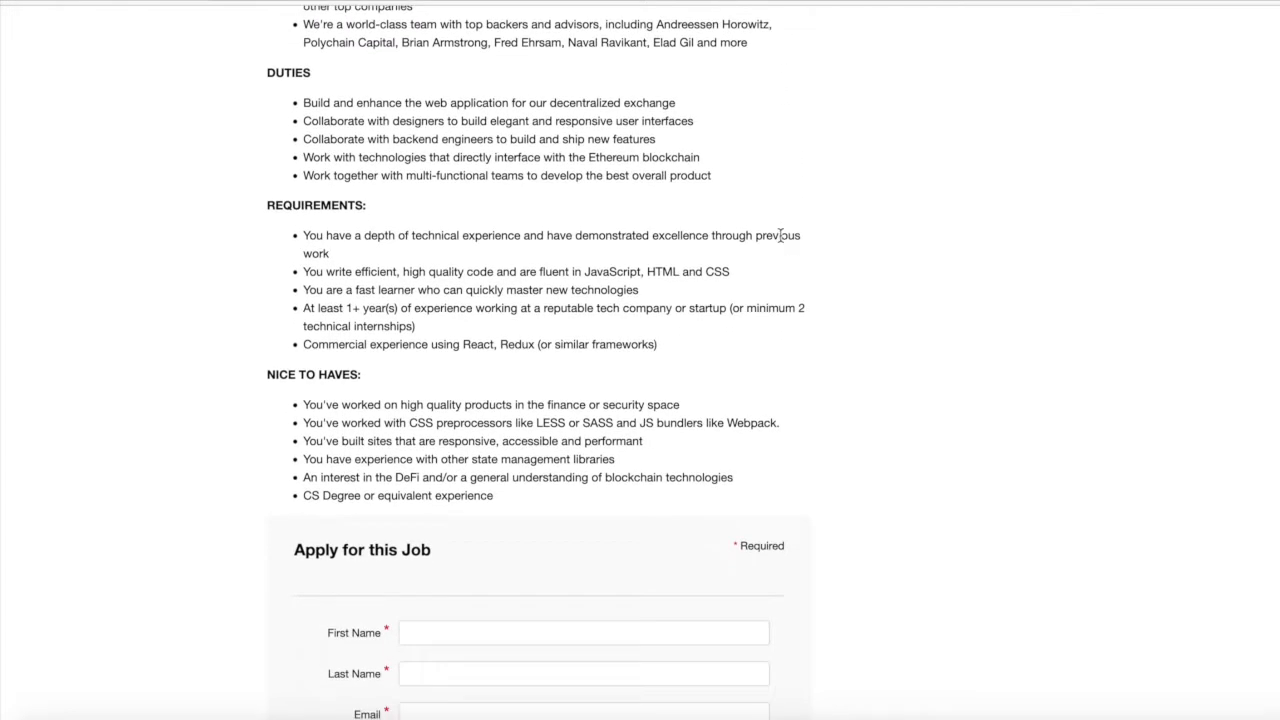
mouse_move(512, 272)
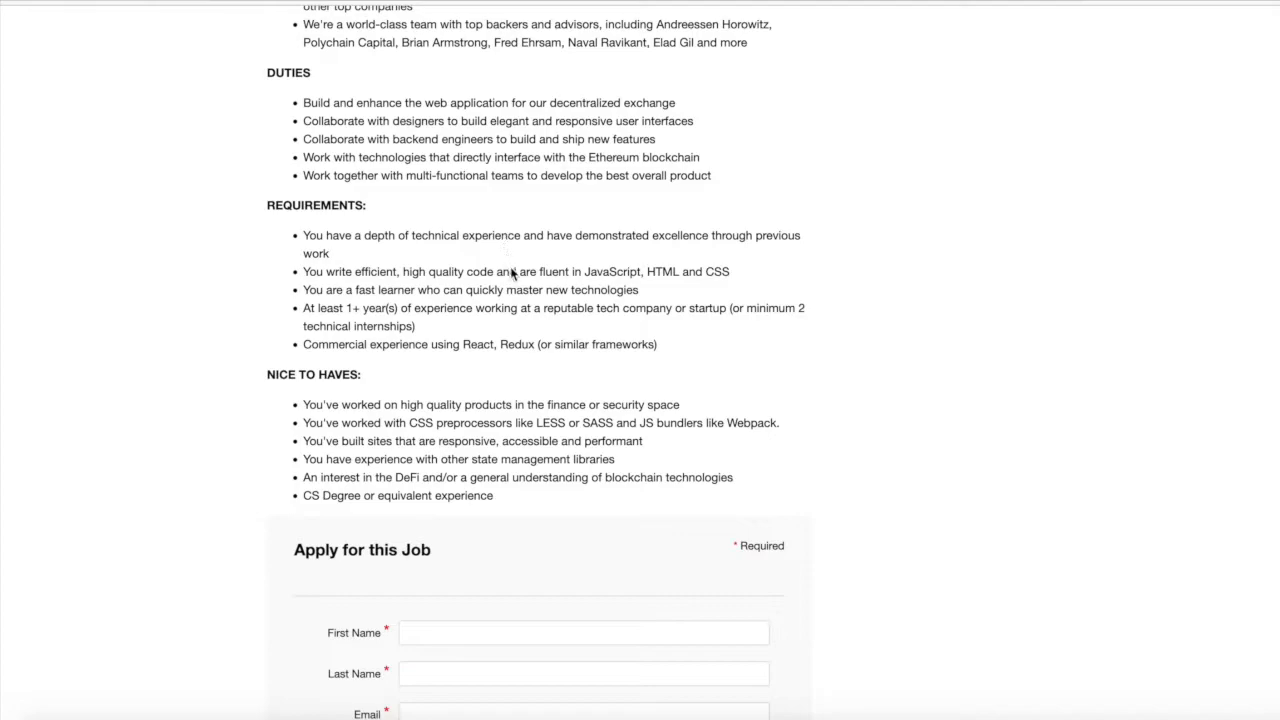
mouse_move(736, 290)
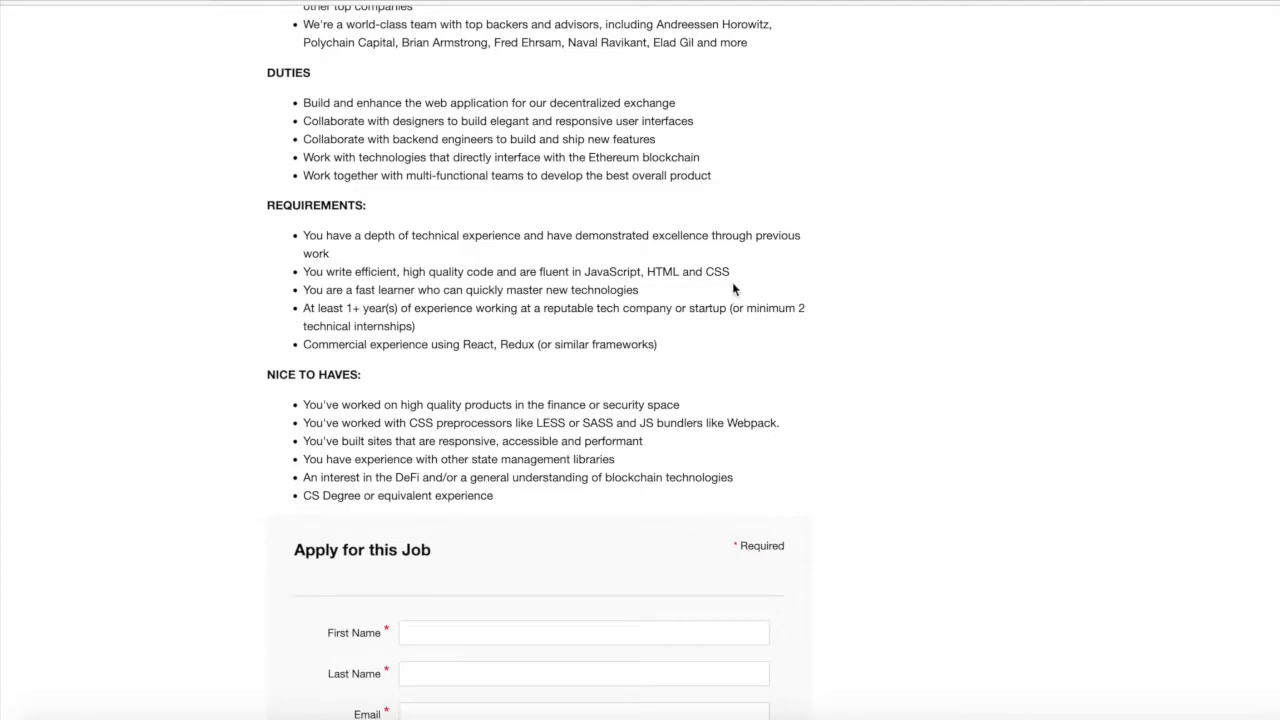
mouse_move(384, 494)
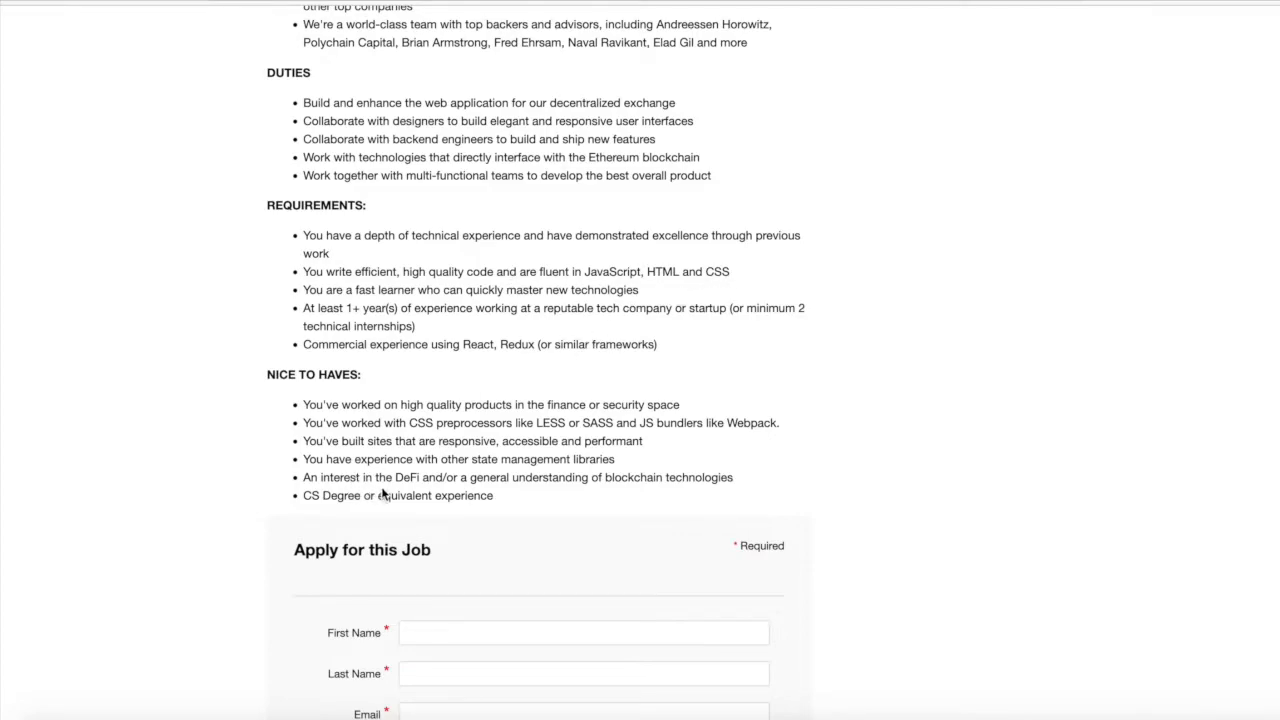
mouse_move(664, 496)
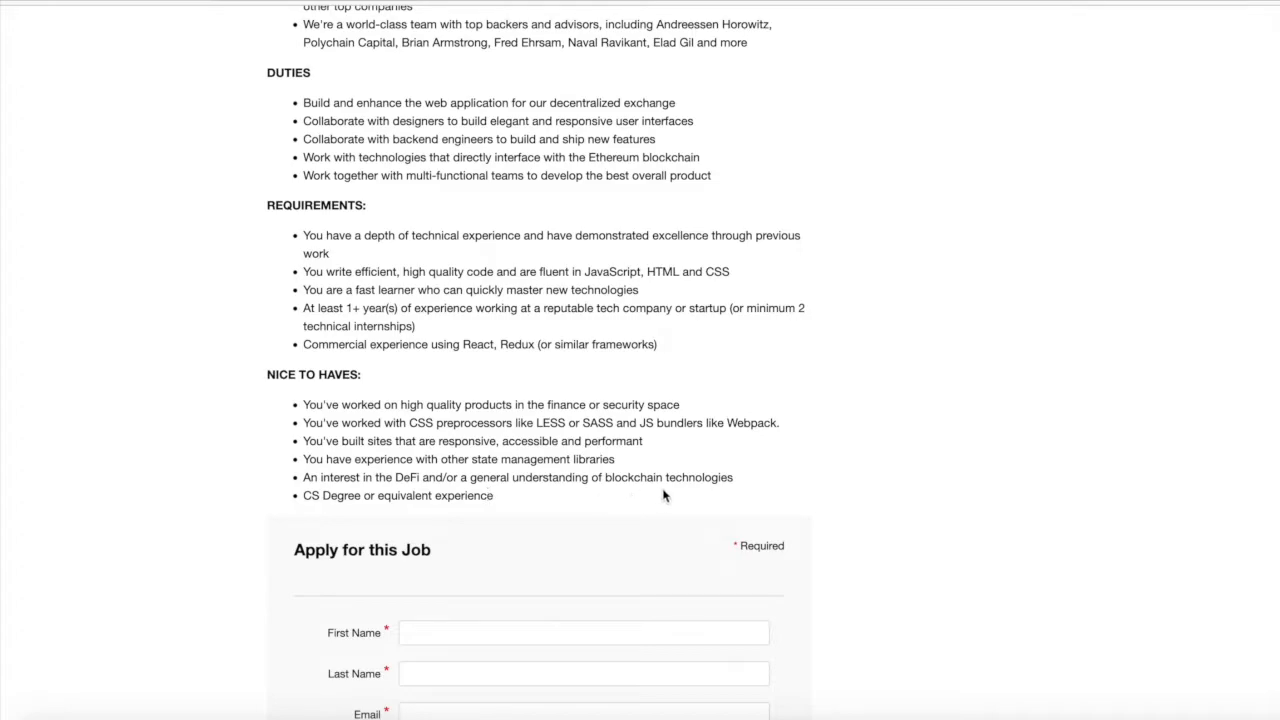
mouse_move(464, 368)
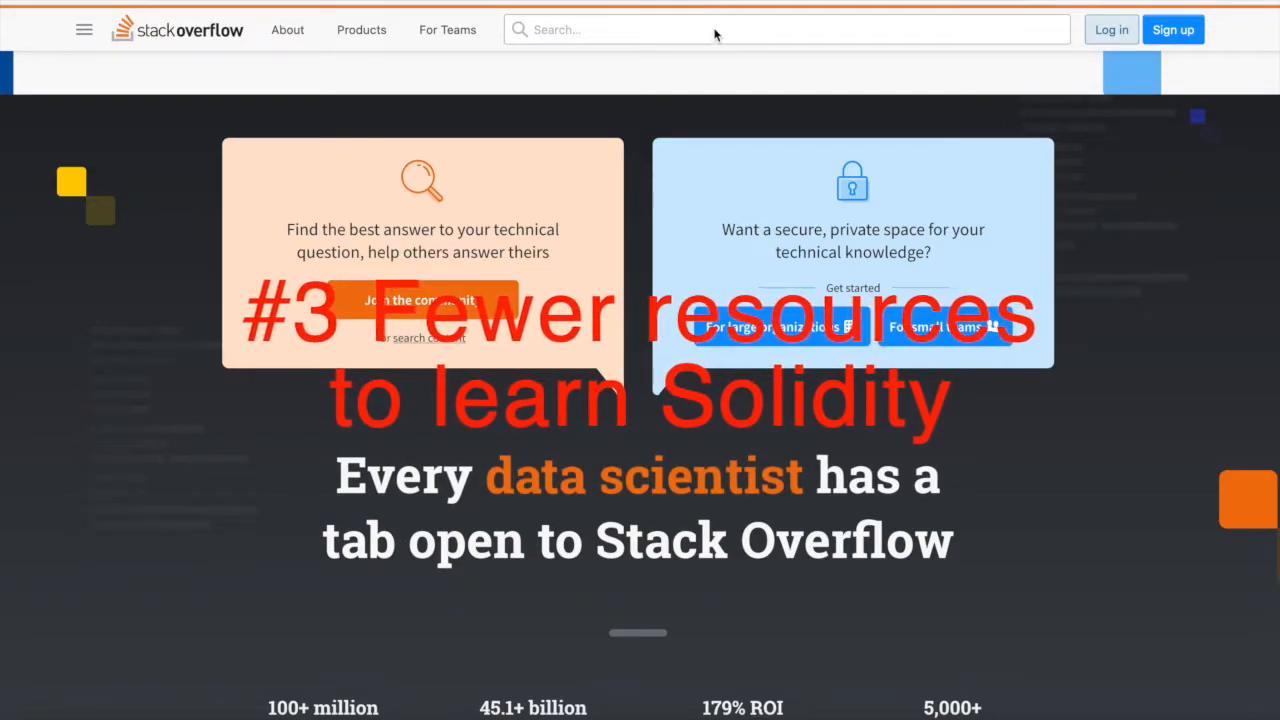
- Search the [javascript] tag (2,344,277 questions), then the [solidity] tag (4,260 questions)
text(javascript])
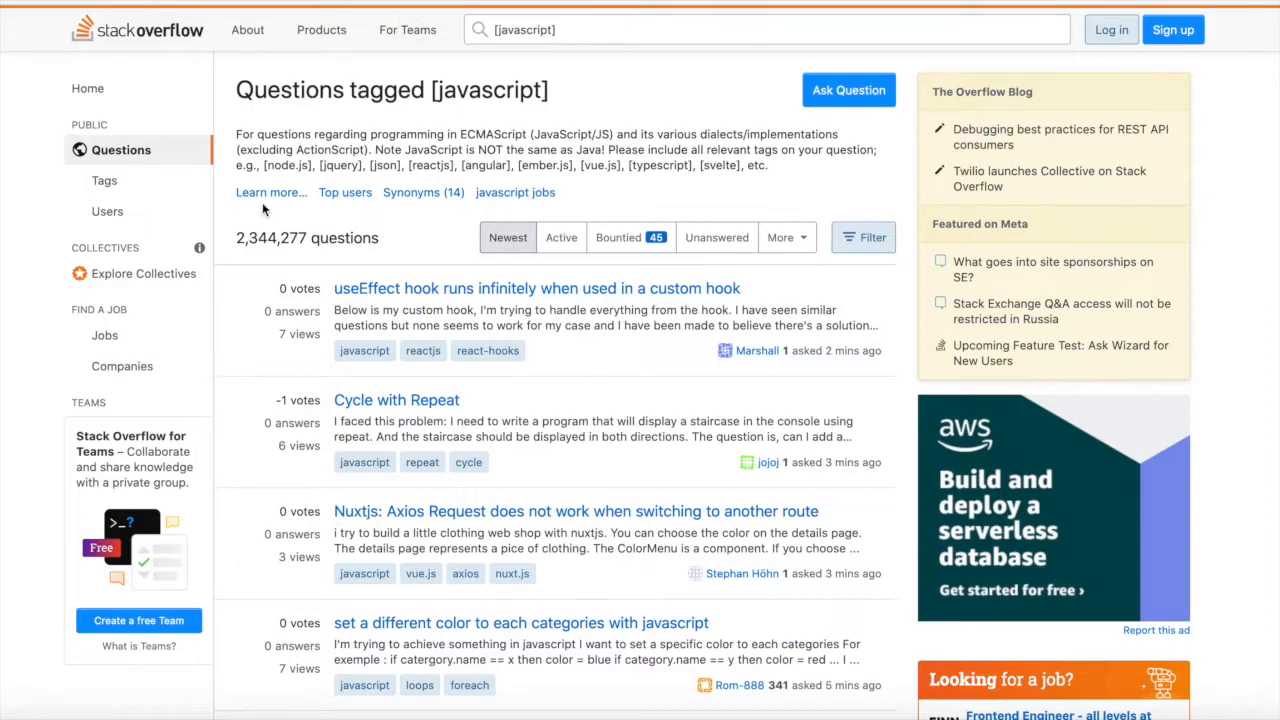
mouse_move(210, 272)
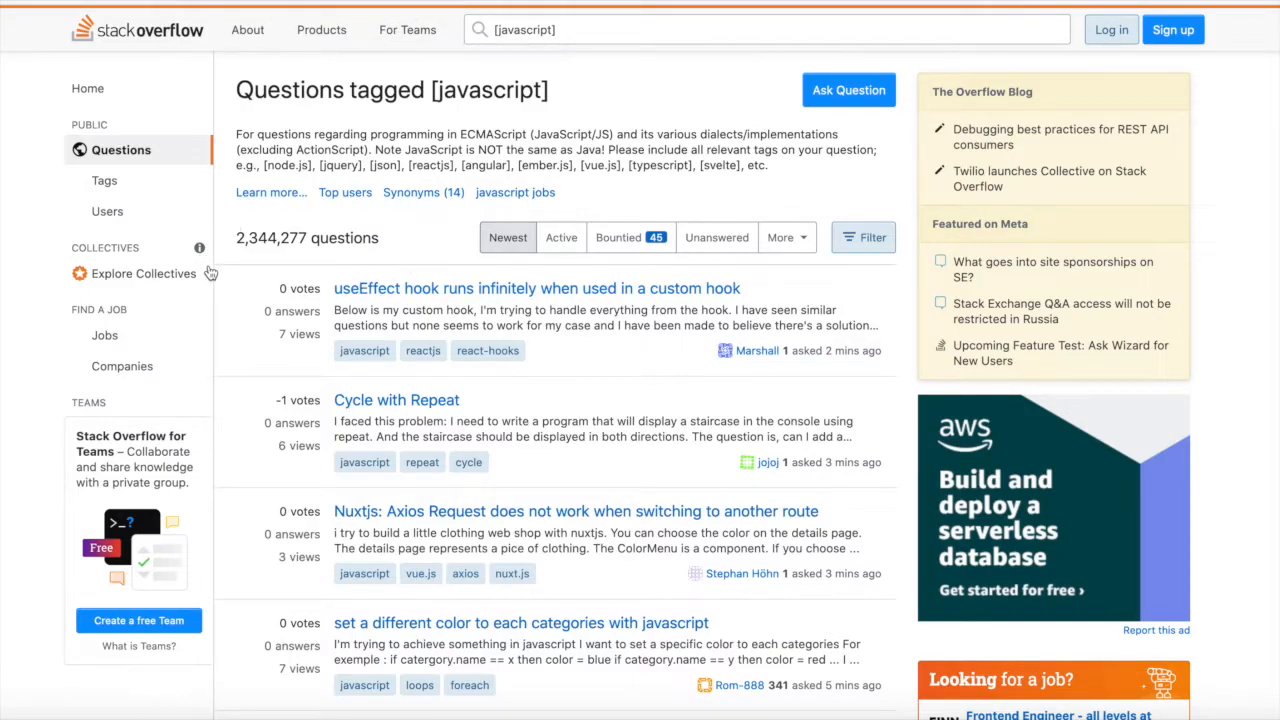
click(766, 30)
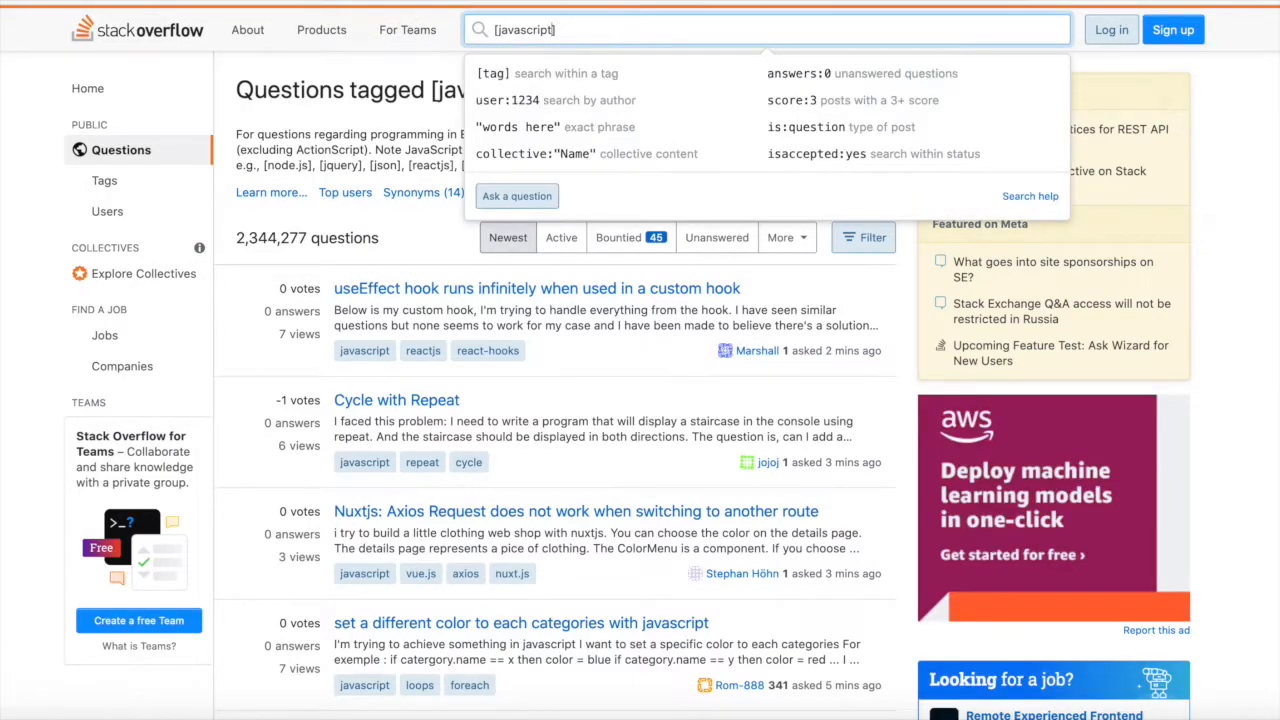
text([solidity])
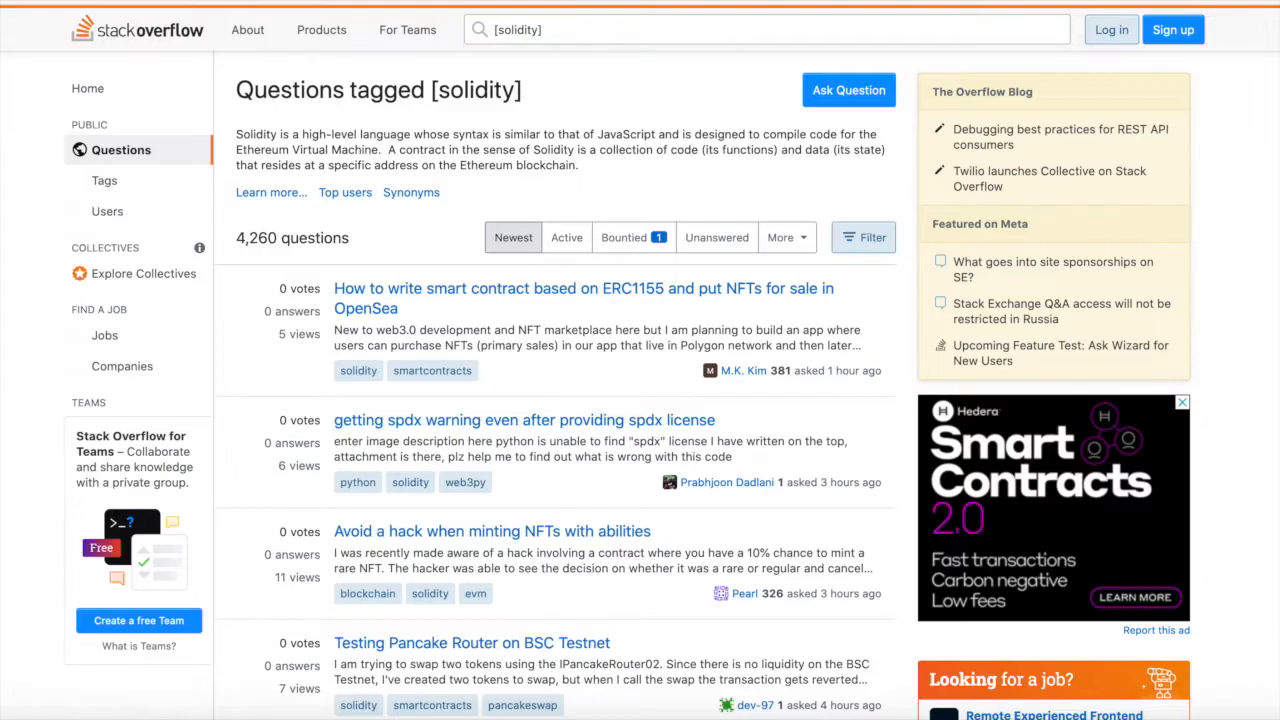
mouse_move(378, 248)
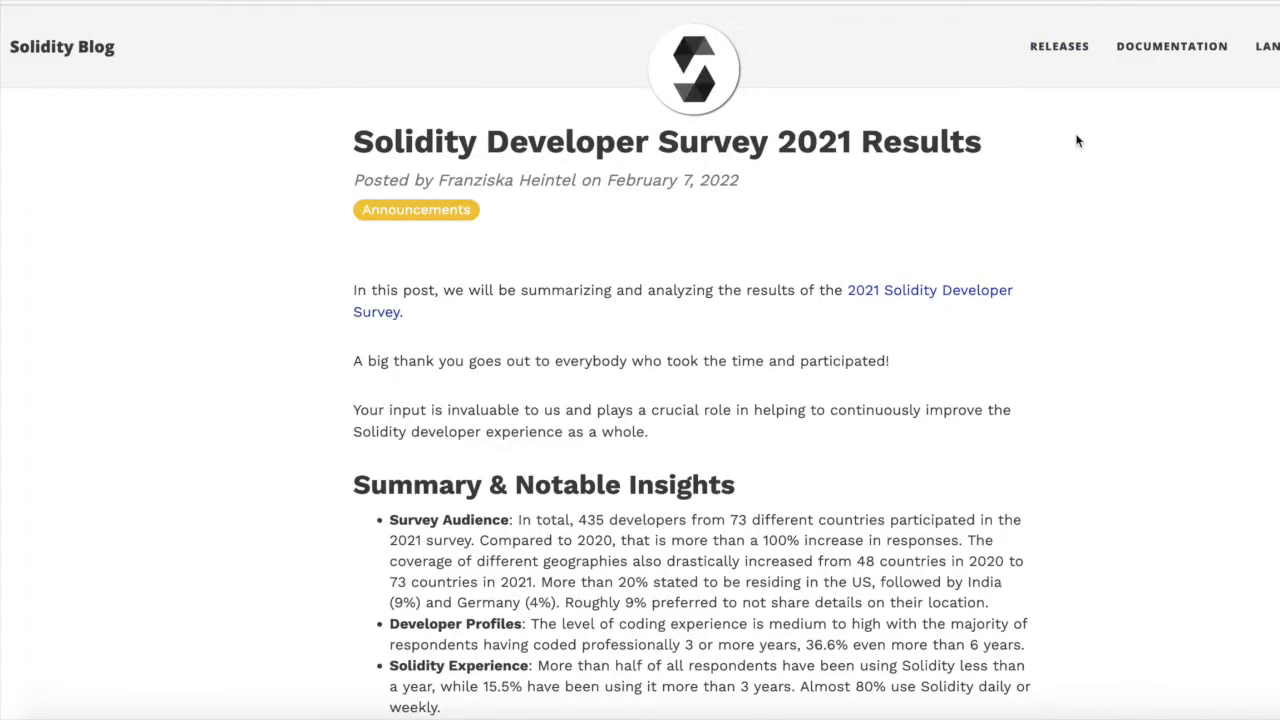
mouse_move(1130, 276)
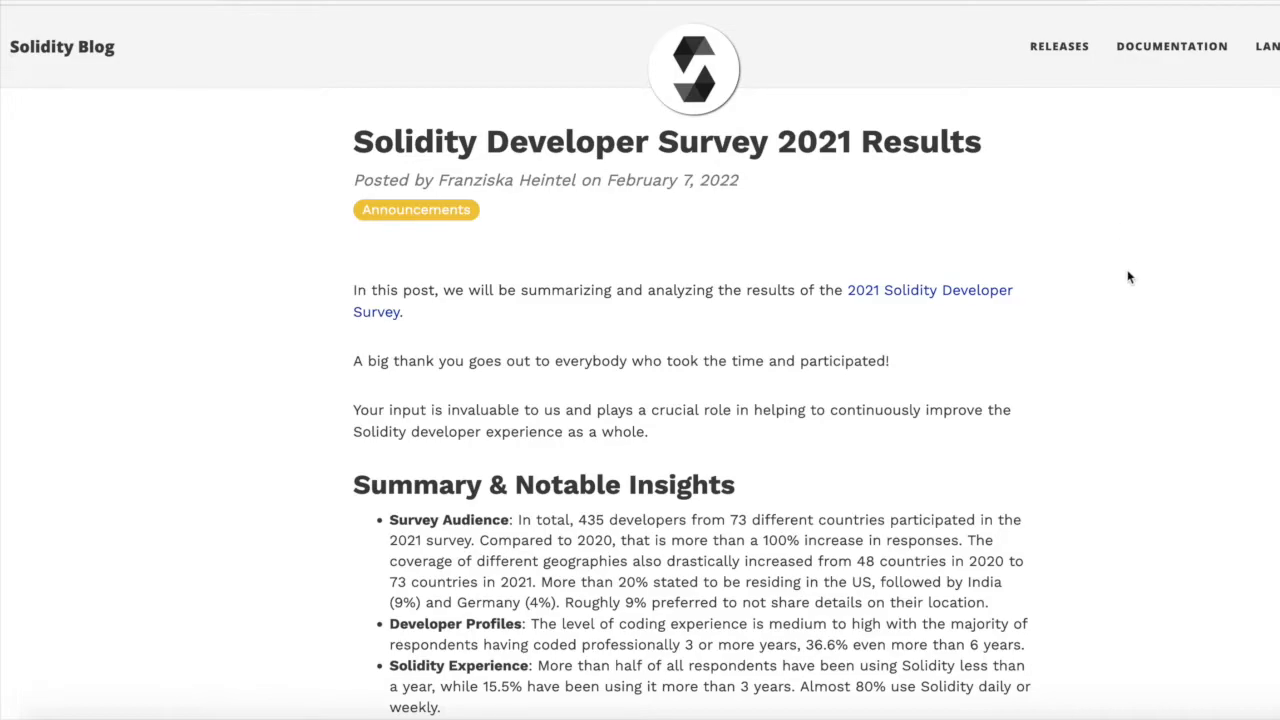
- Scroll to Summary & Notable Insights and highlight the Developer Profiles phrase on coding experience
scroll(down, 3)
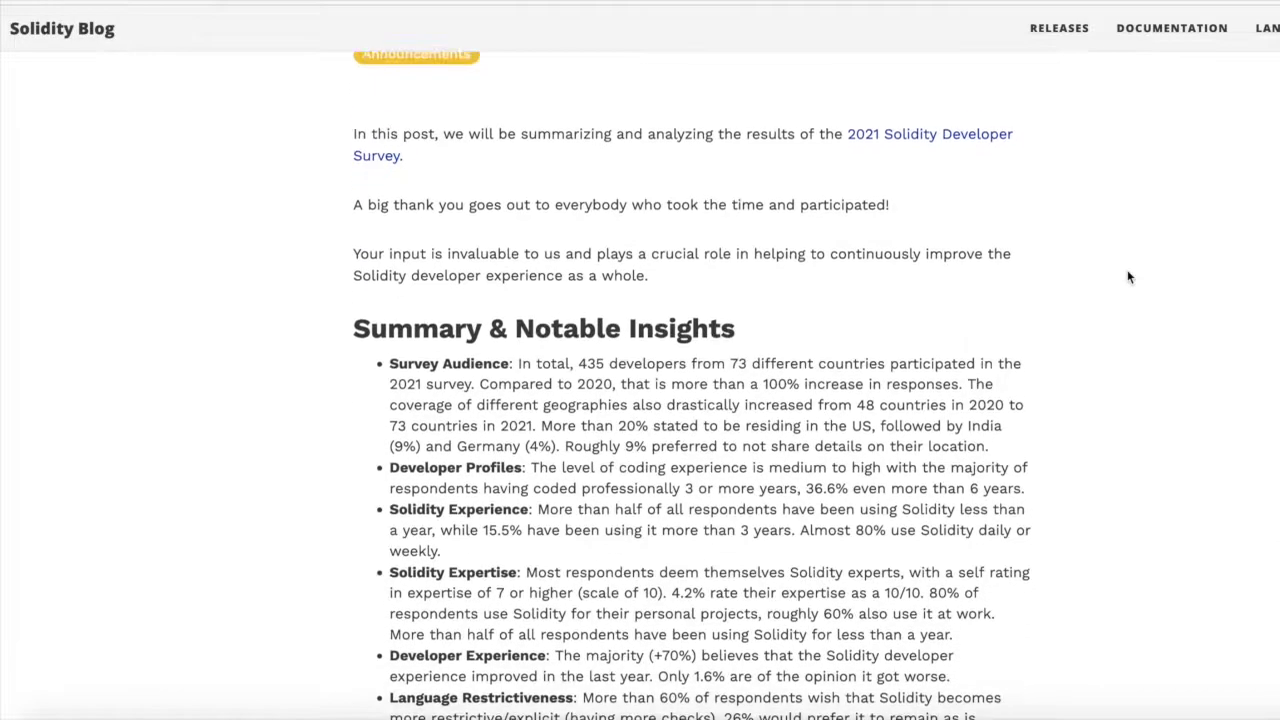
scroll(down, 3)
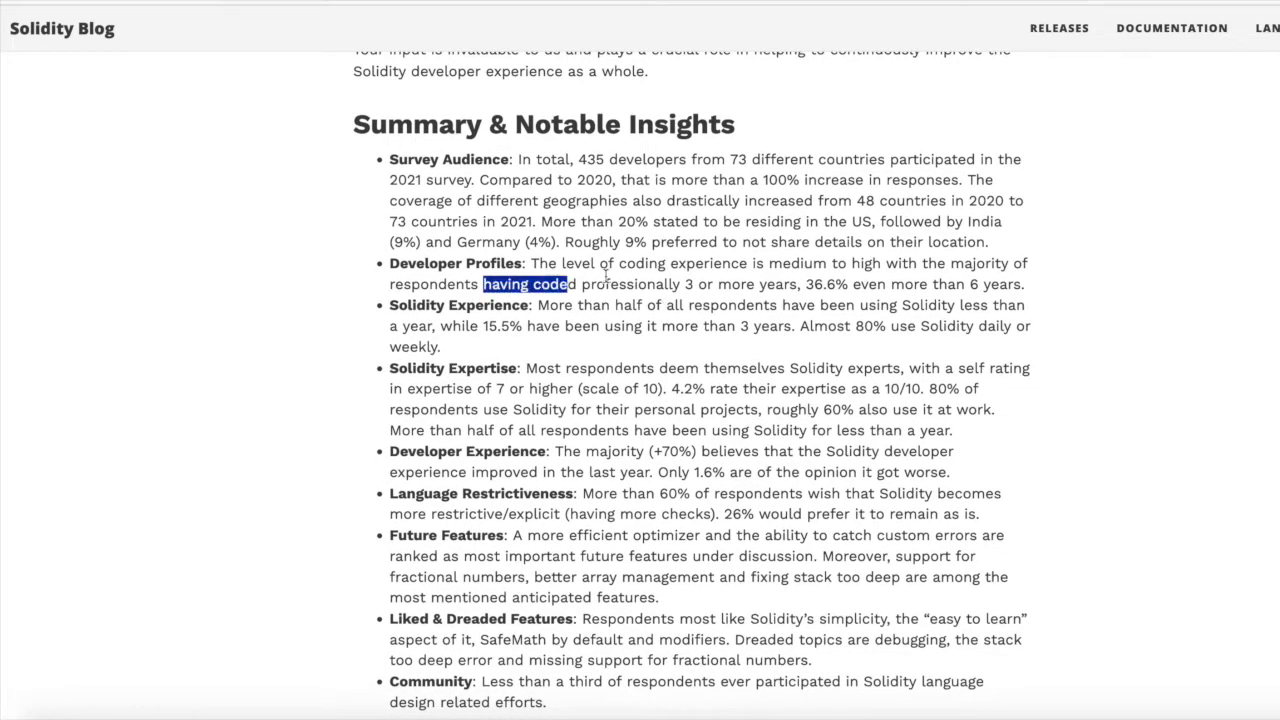
drag(484, 284, 800, 284)
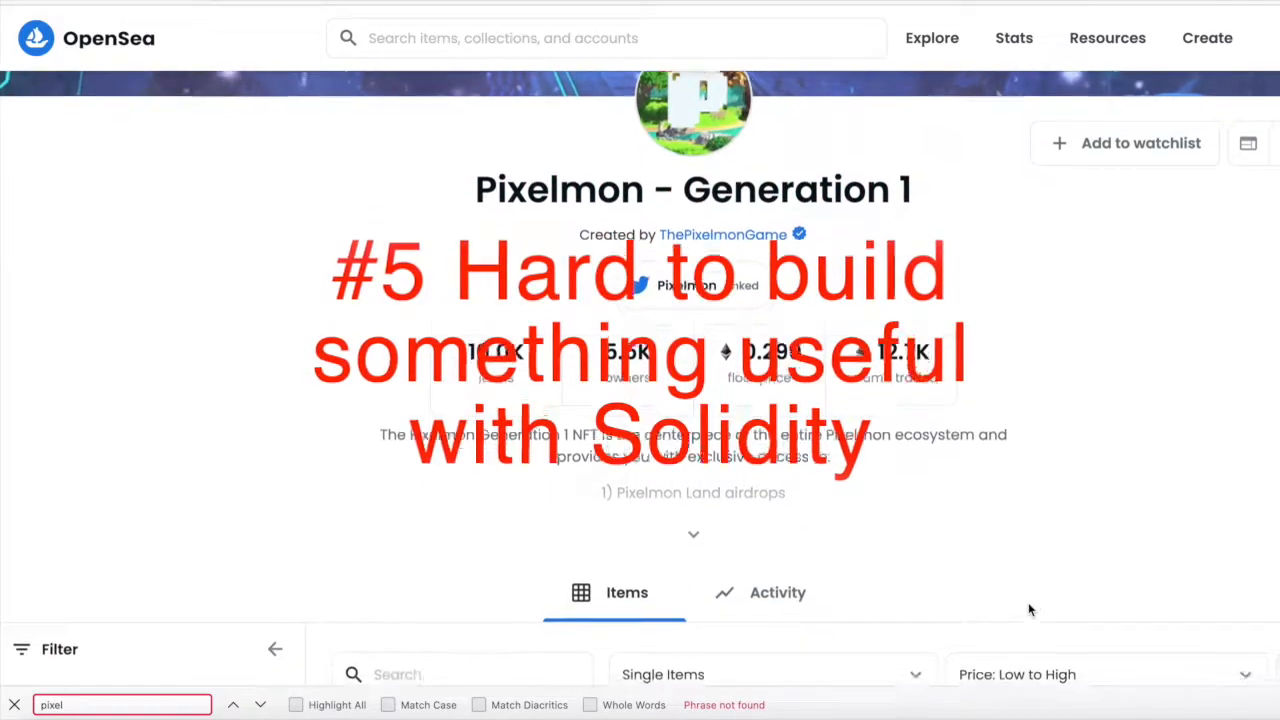
- Scroll through the Pixelmon - Generation 1 items grid with listings around 0.3 ETH
scroll(down, 3)
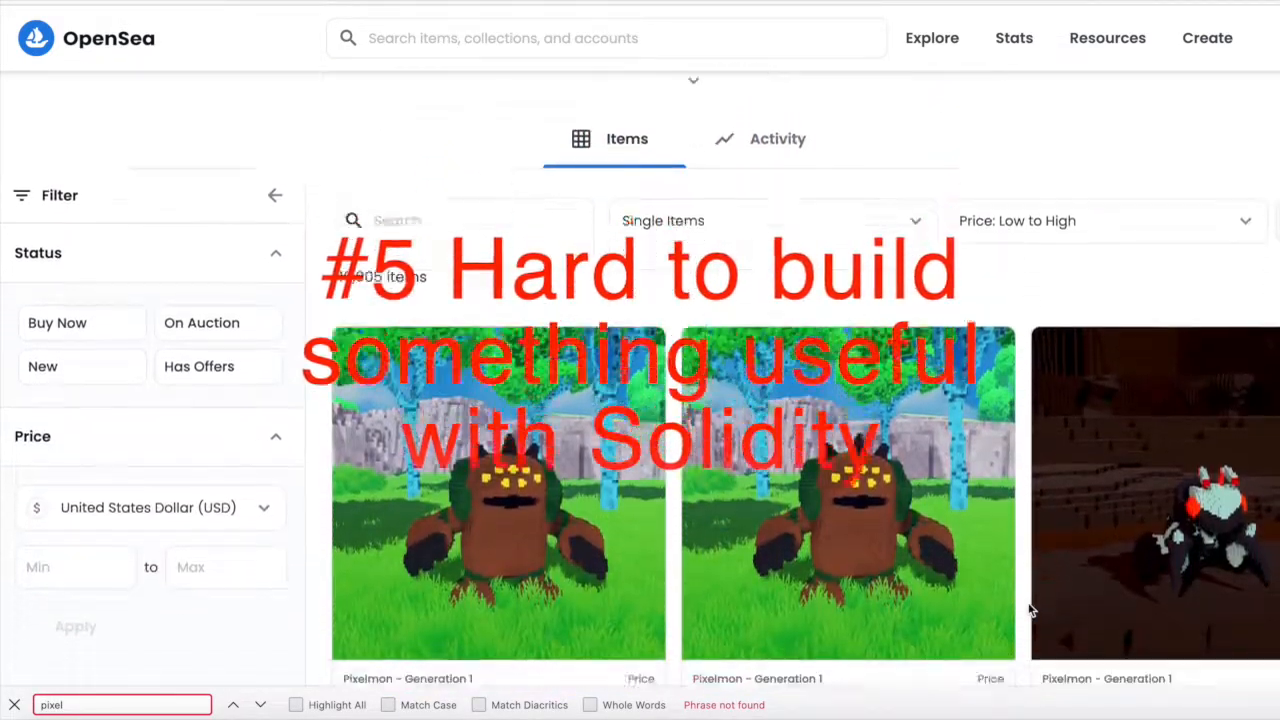
scroll(down, 3)
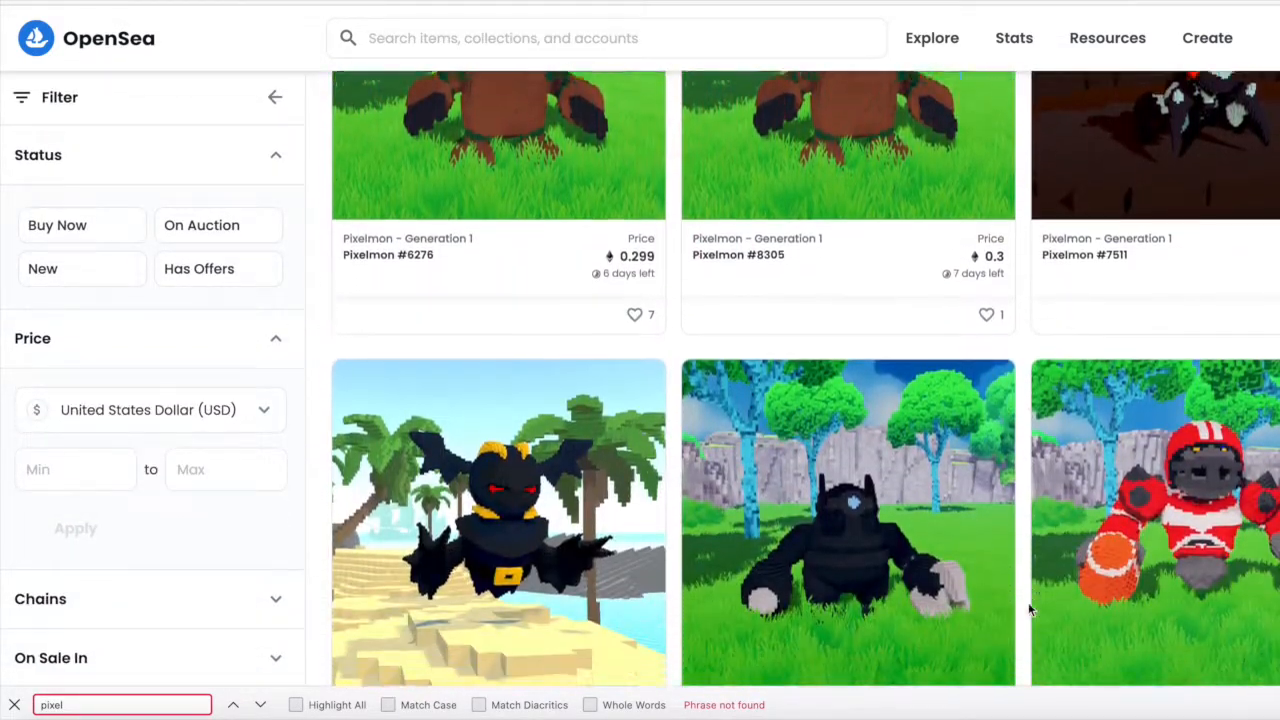
scroll(down, 3)
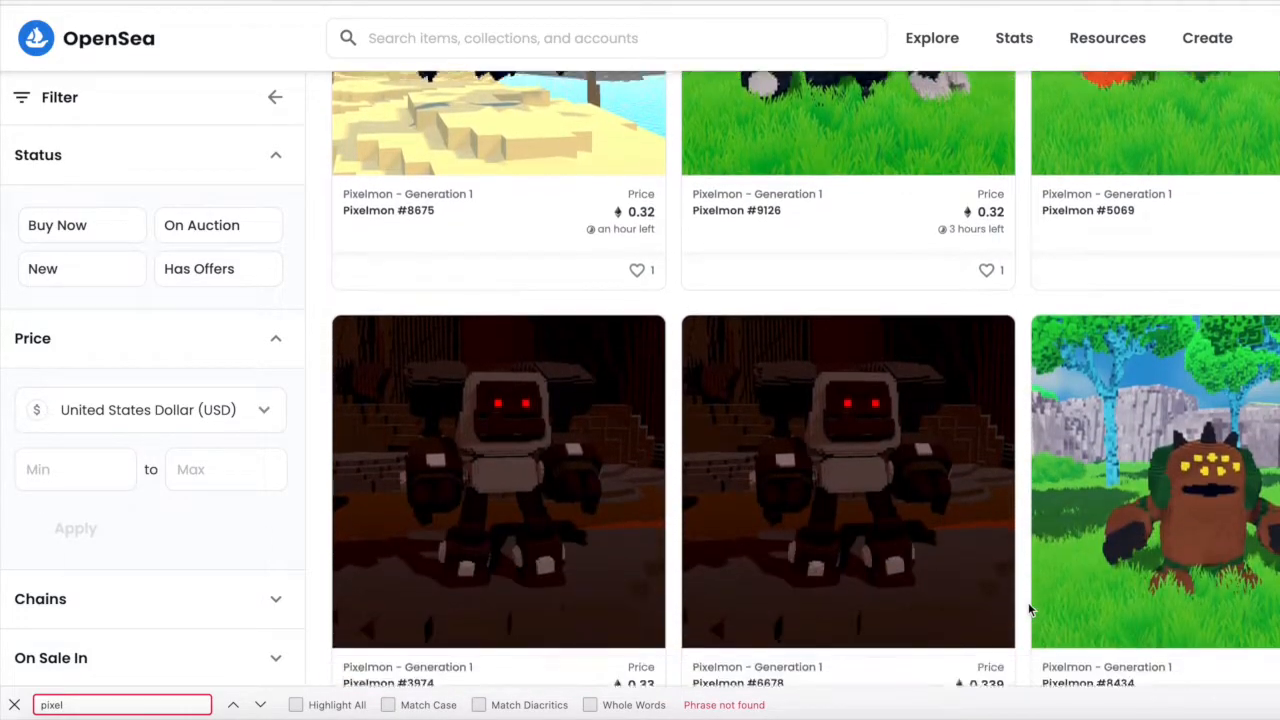
scroll(down, 3)
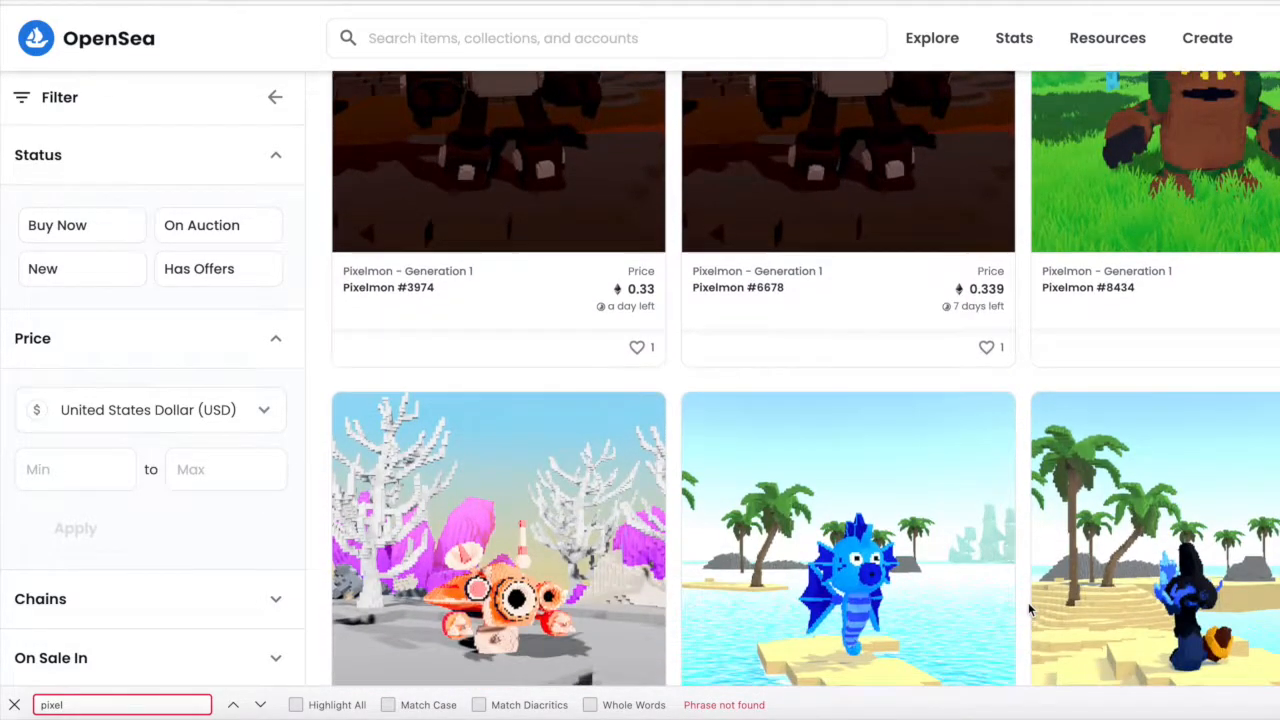
scroll(down, 3)
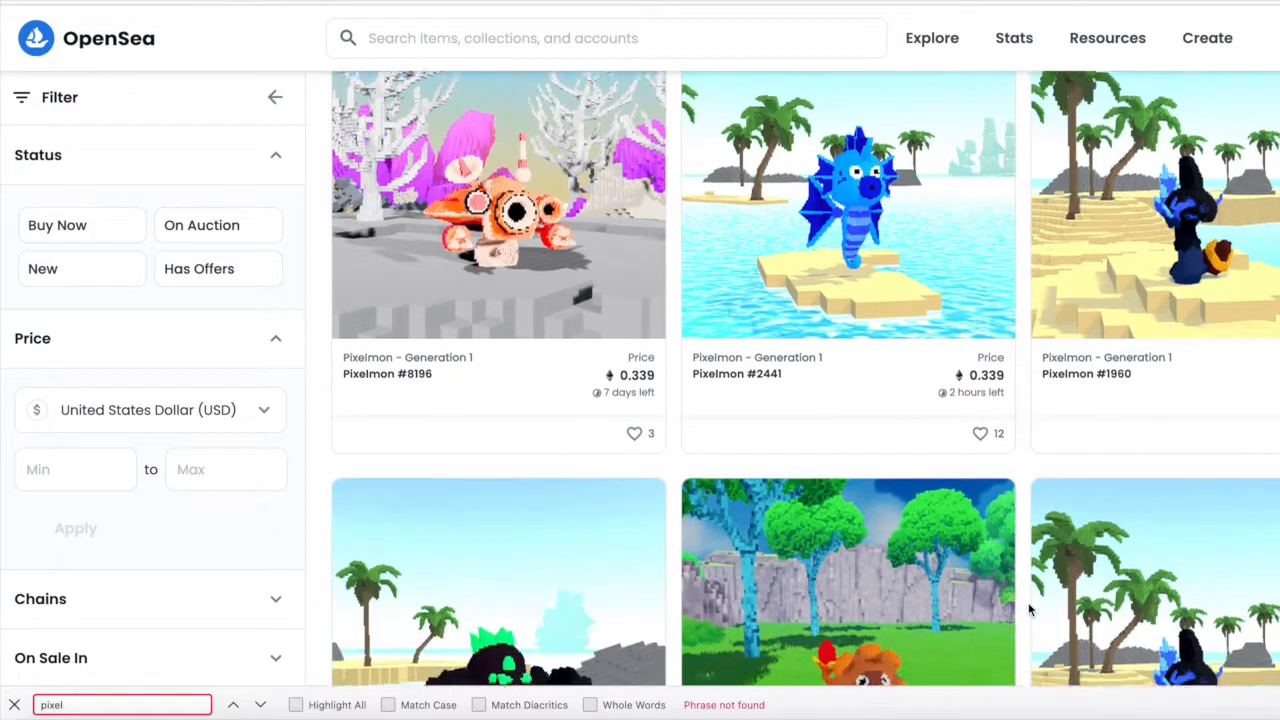
scroll(down, 3)
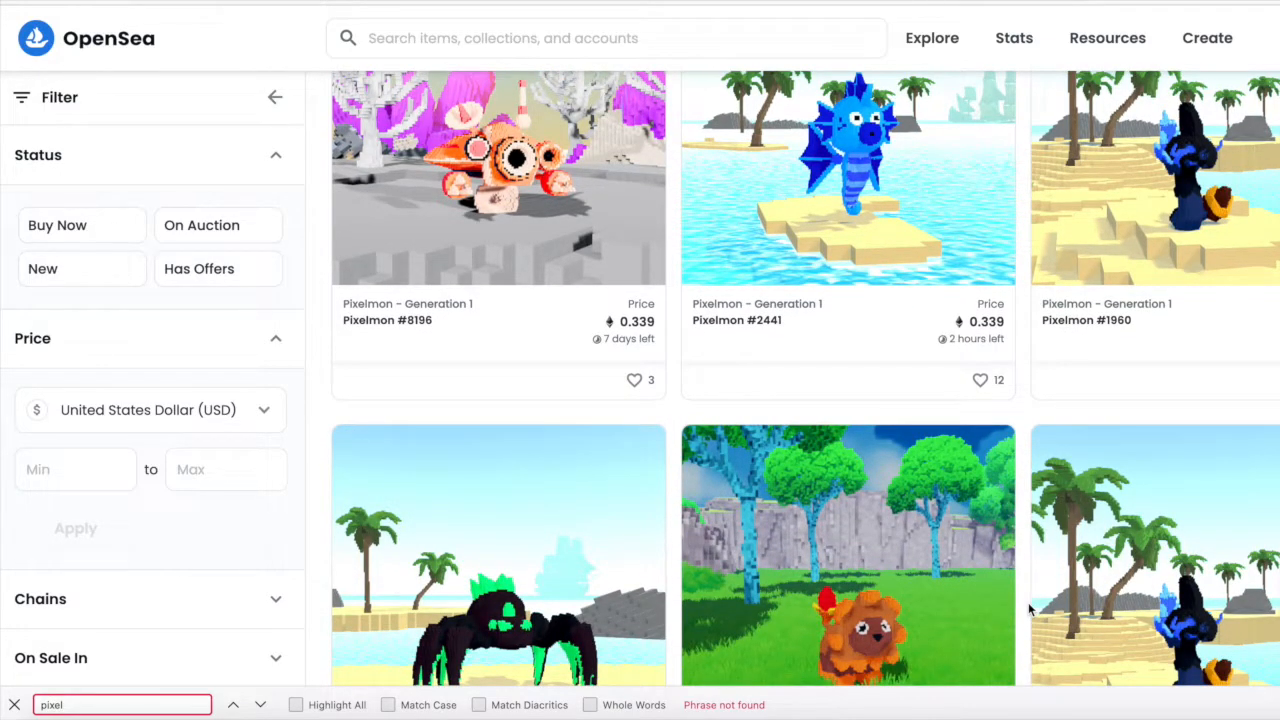